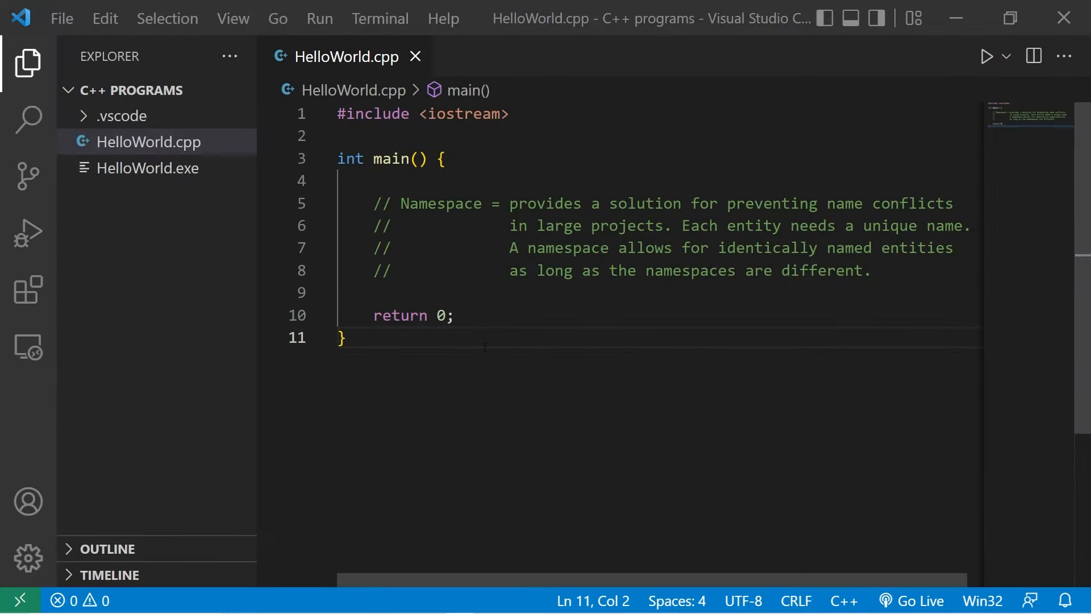
- Highlight key words in the namespace comment: Namespace, large projects, entity, namespaces
double_click(440, 203)
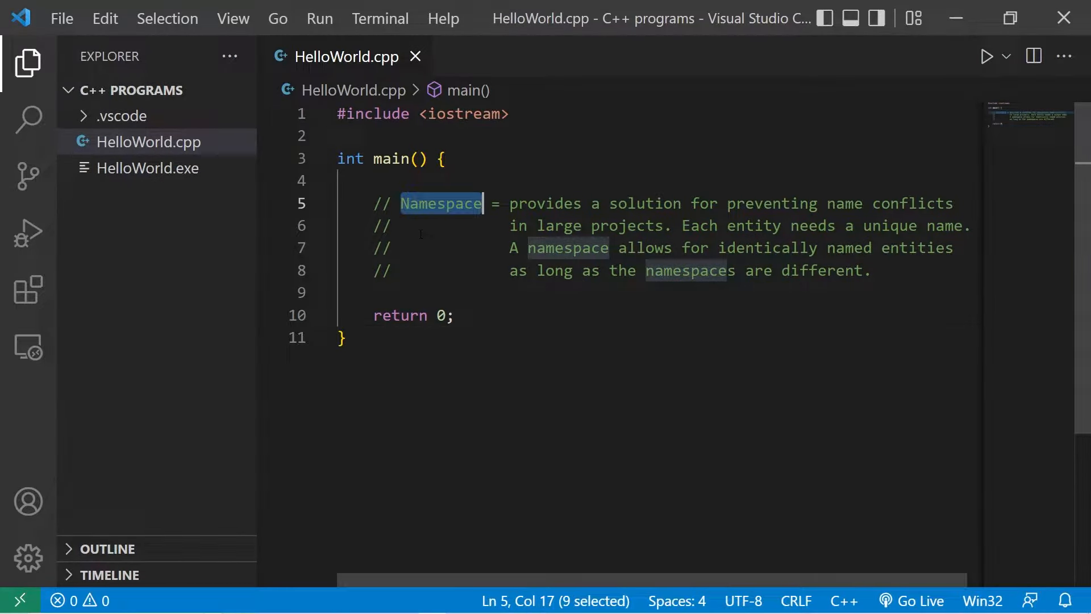
click(557, 204)
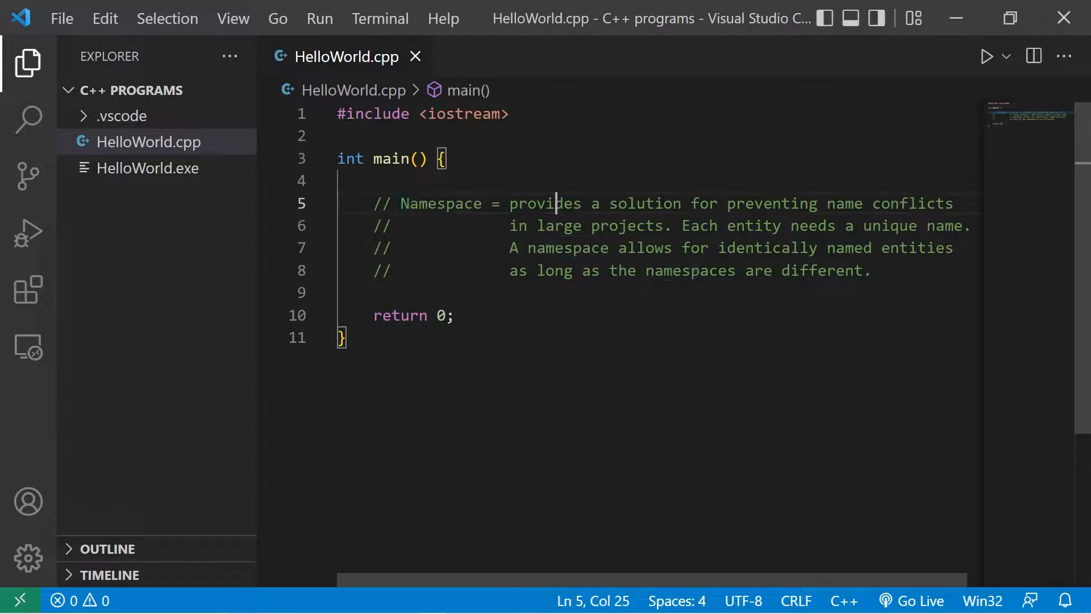
drag(828, 203, 960, 203)
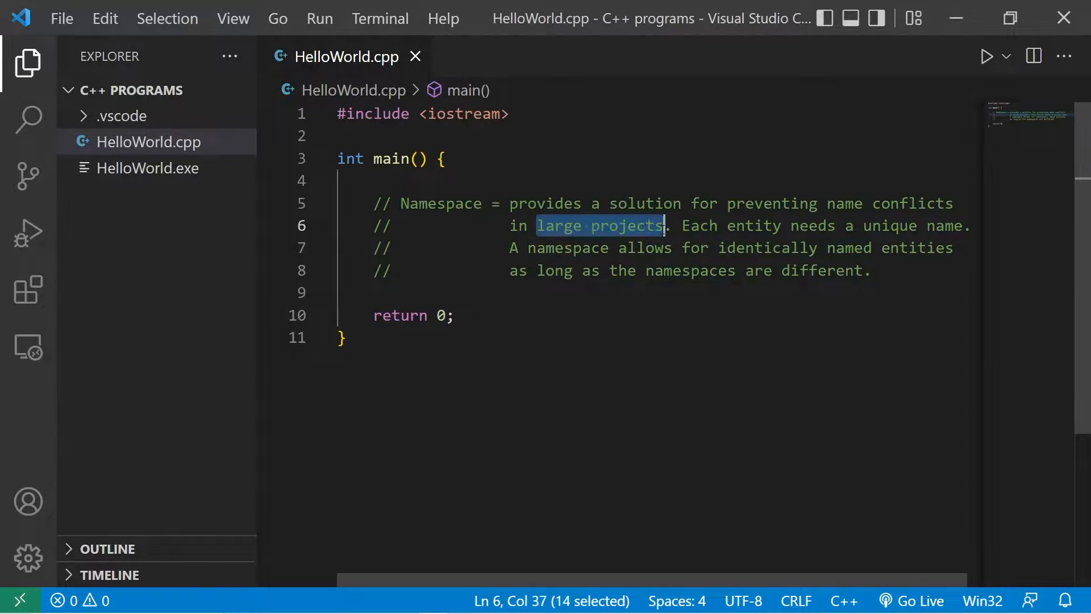
double_click(753, 226)
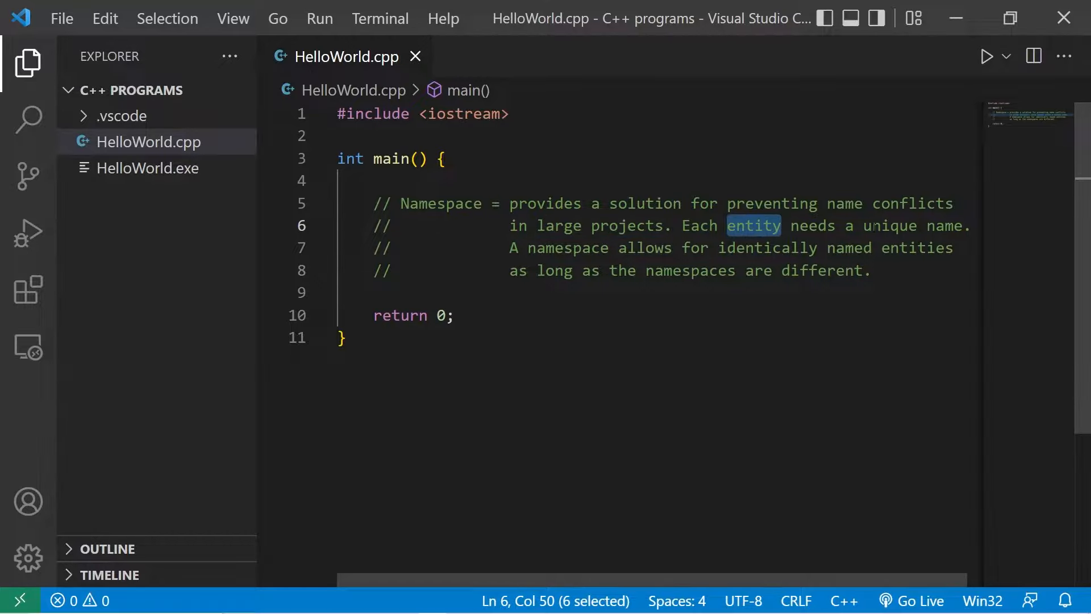
double_click(562, 248)
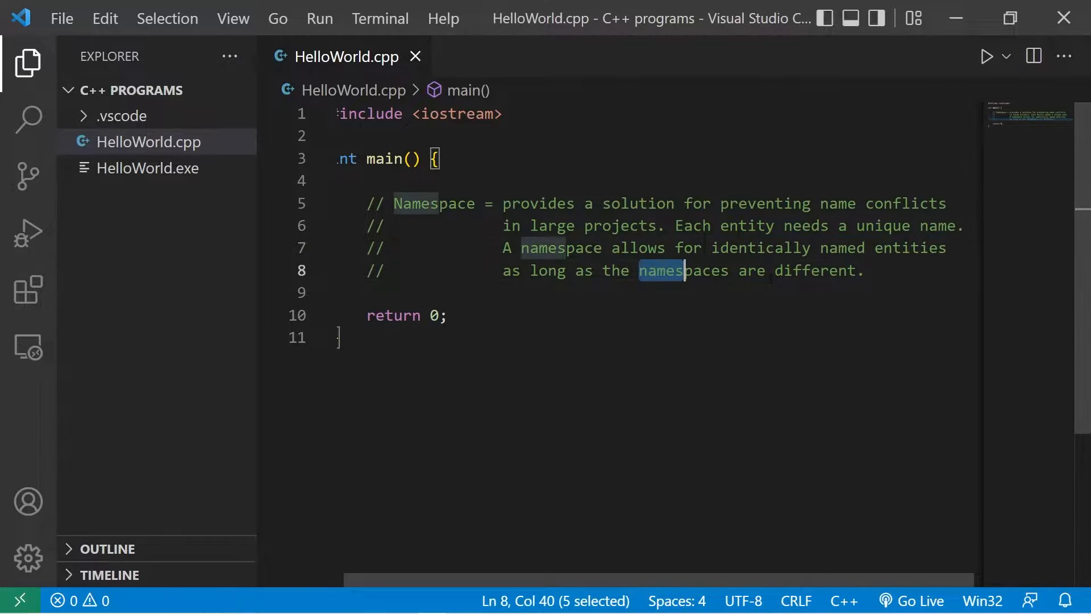
- Replace the four-line comment in main with int x = 0; and int x = 1; on separate lines
drag(390, 204, 868, 270)
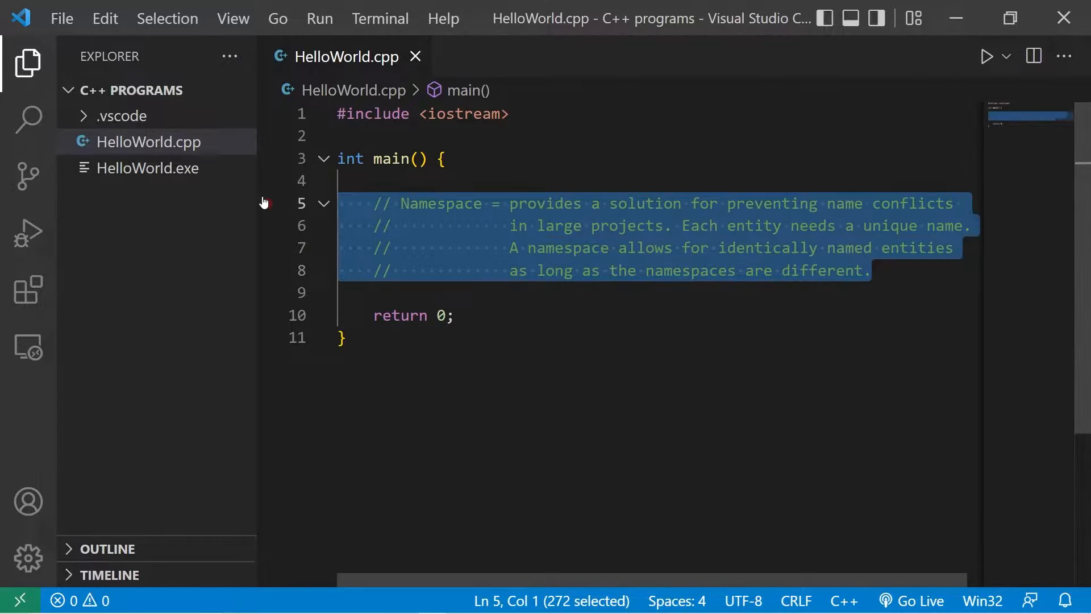
text(int)
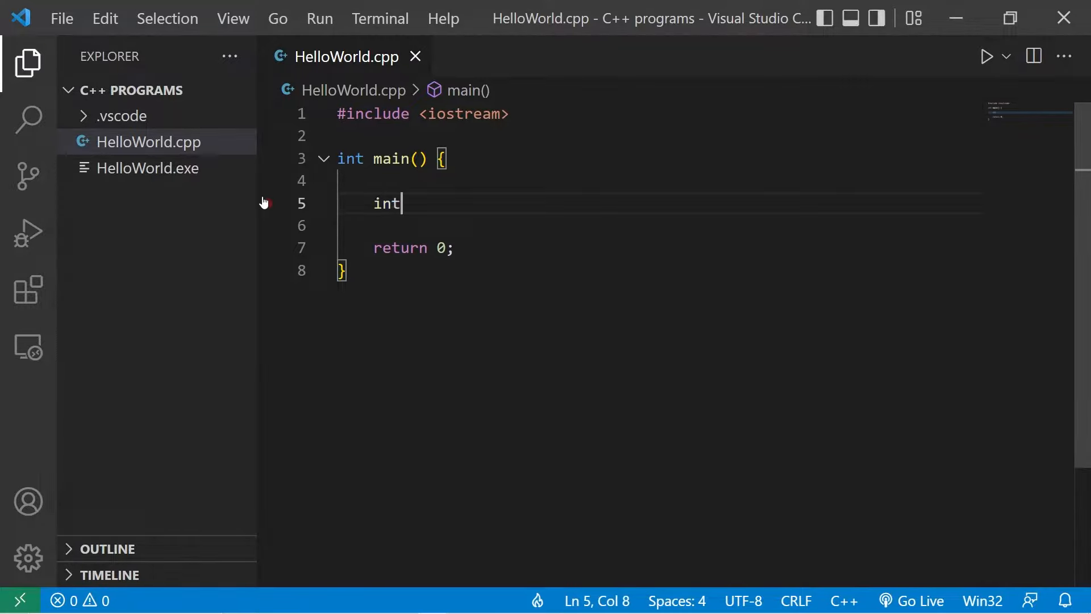
text(x = 0)
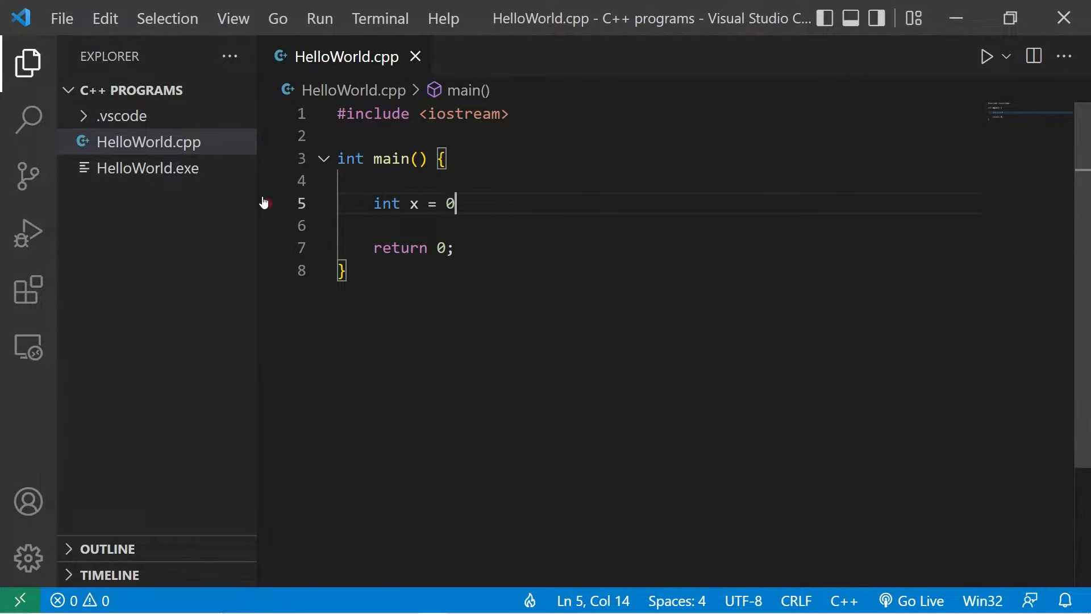
text(;)
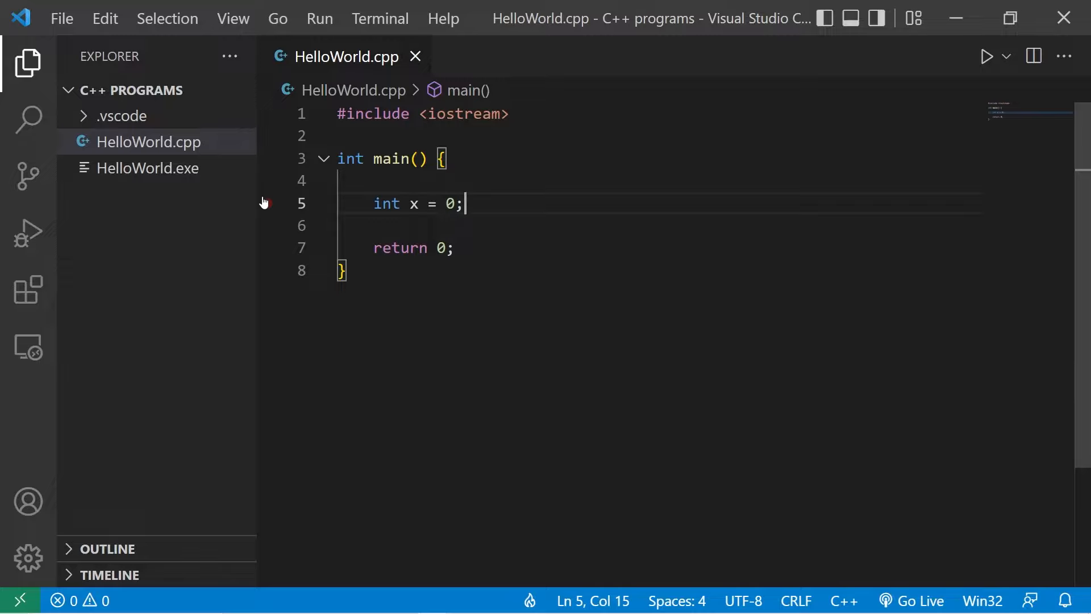
key(Enter)
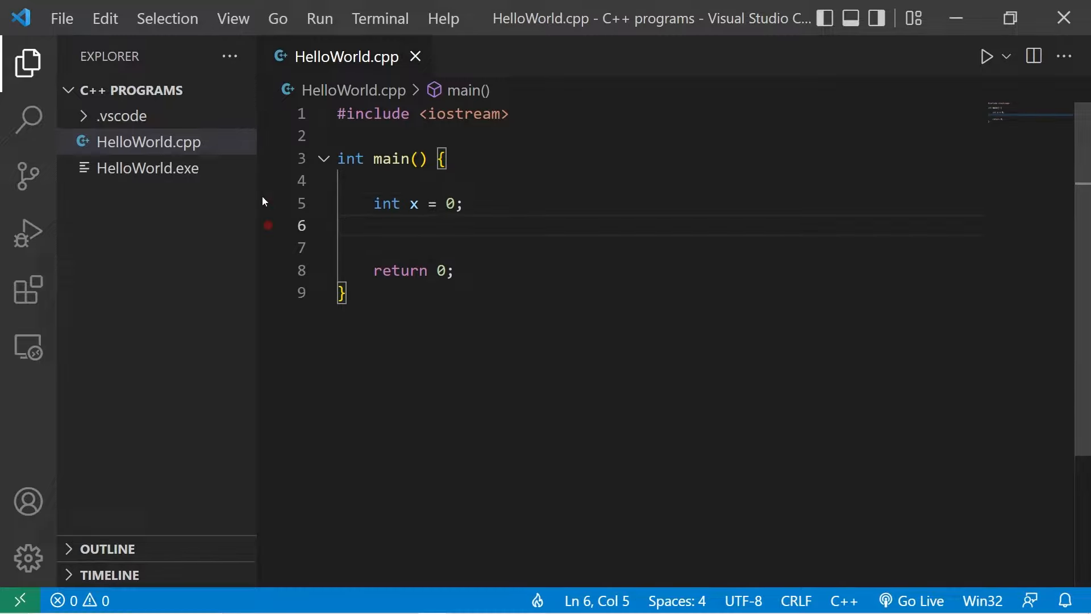
text(int x =)
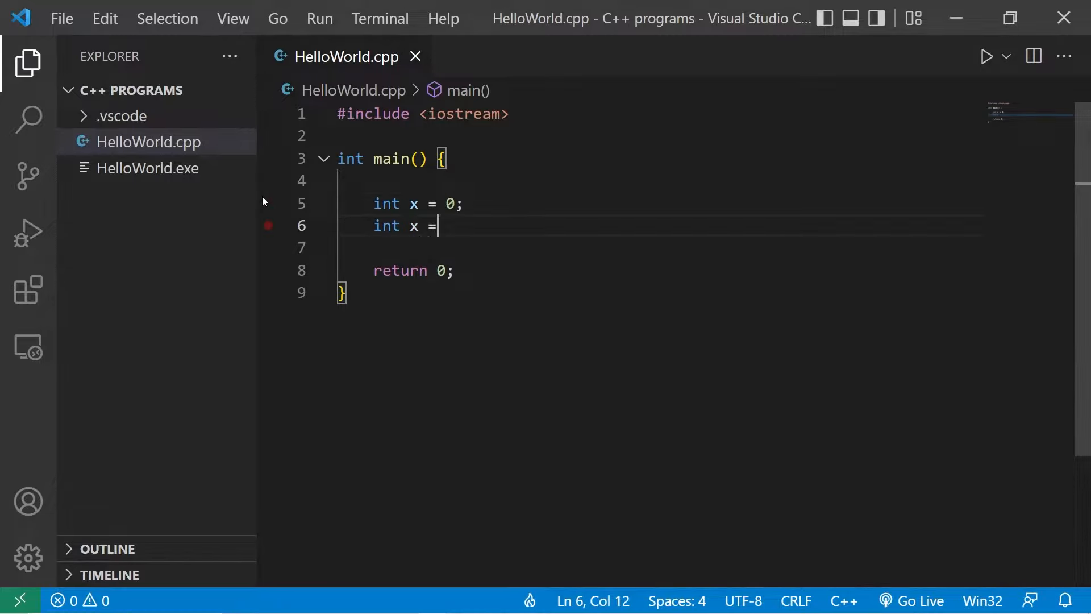
text(1;)
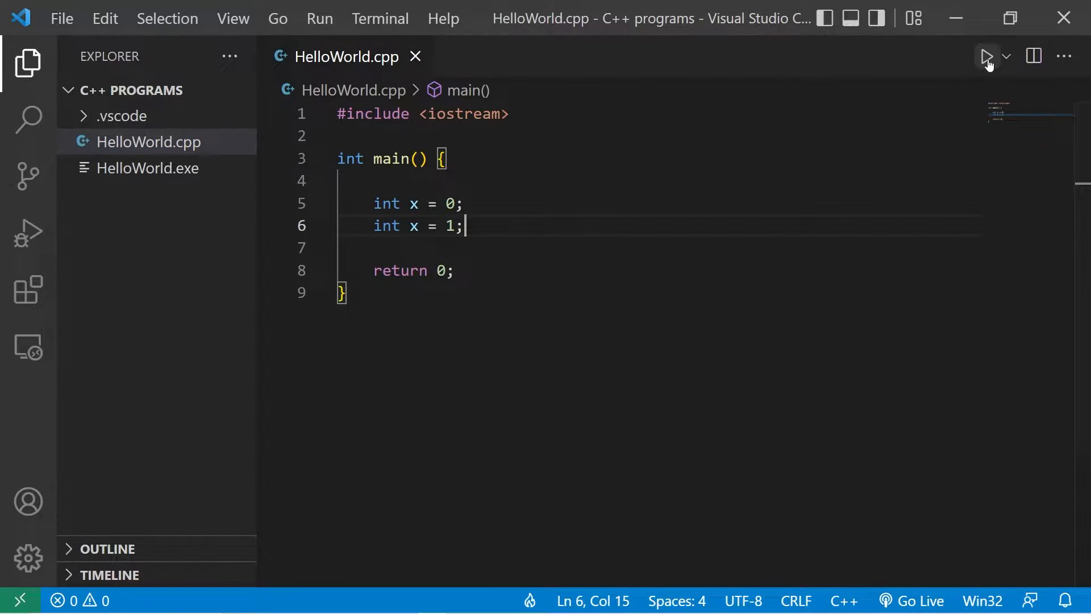
- Run the code and inspect the g++ 'redeclaration of int x' error in the terminal
click(986, 56)
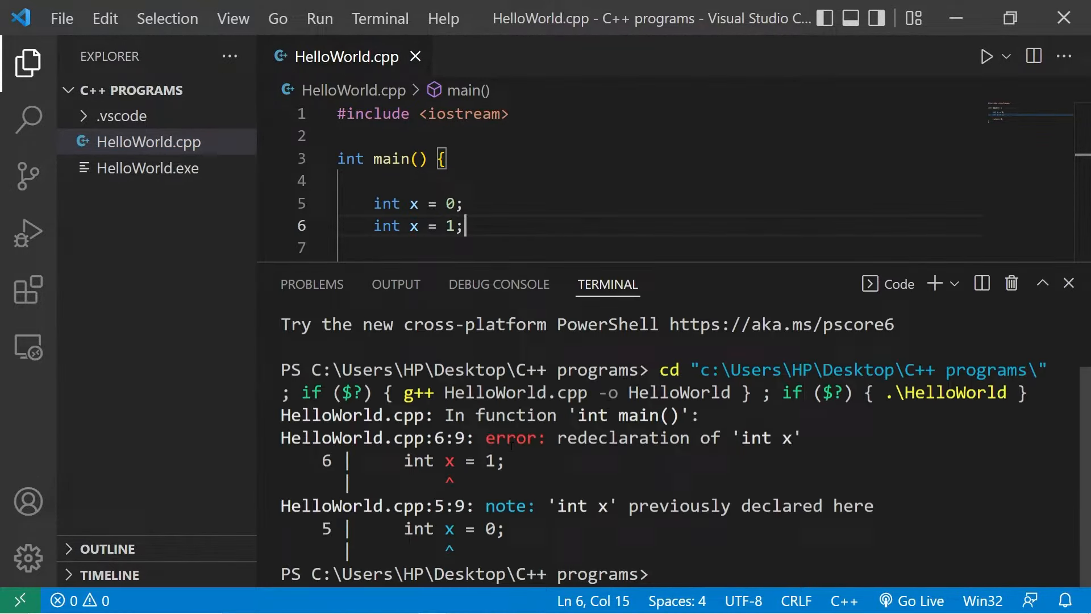
double_click(623, 438)
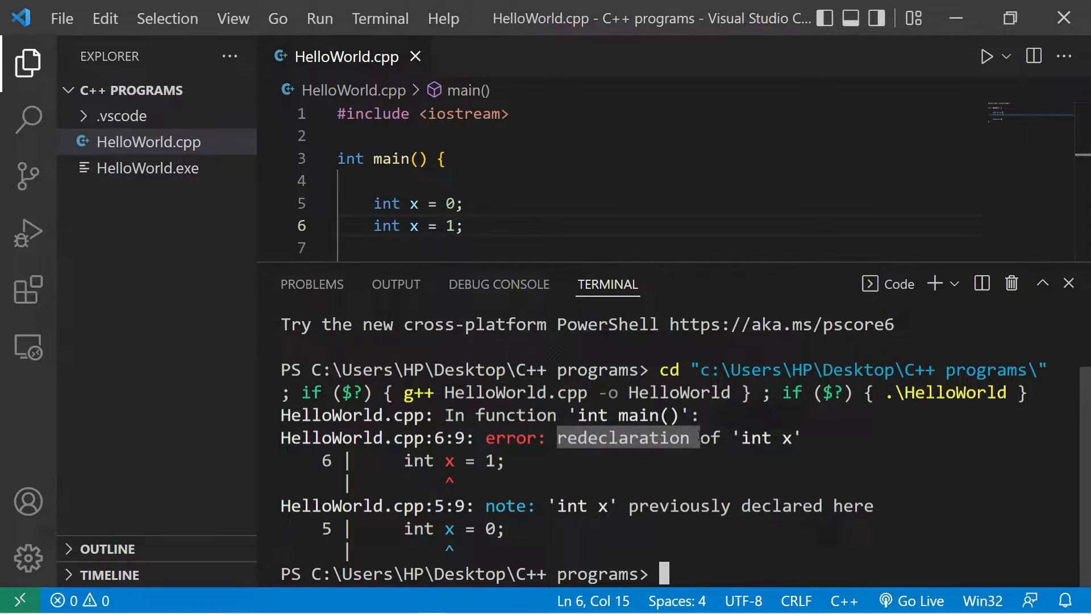
click(1070, 283)
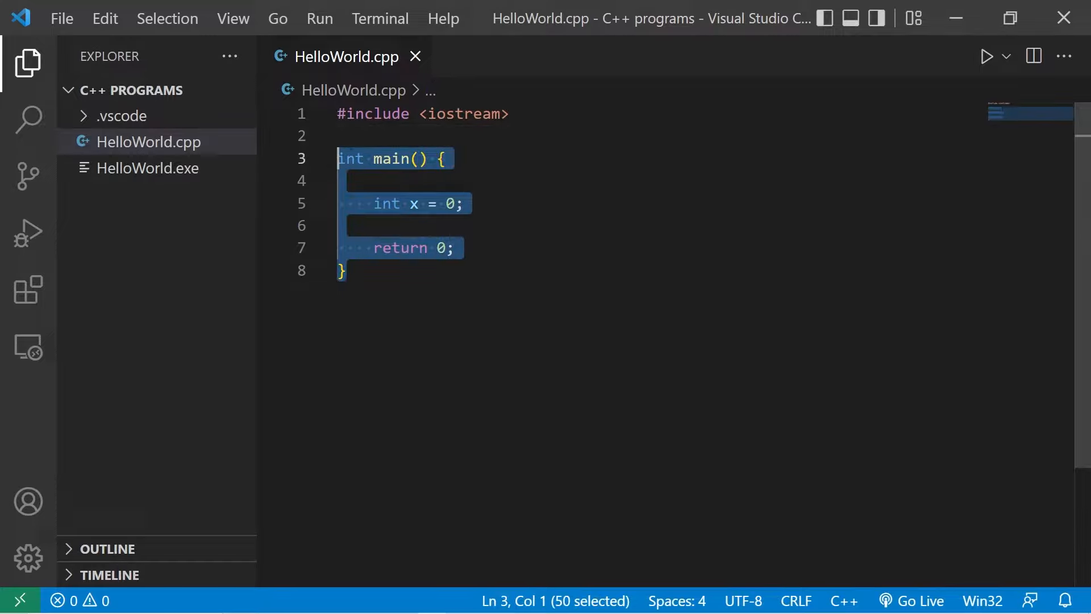
- Write namespace first { int x = 1; } above main, then add a copy named second with x = 2
text(n)
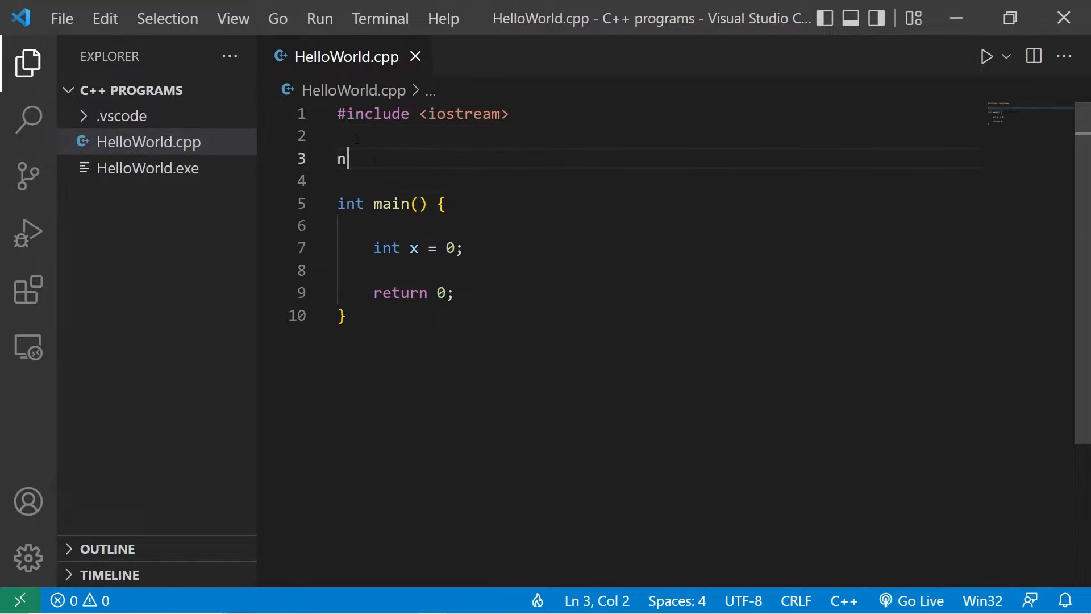
text(amespace)
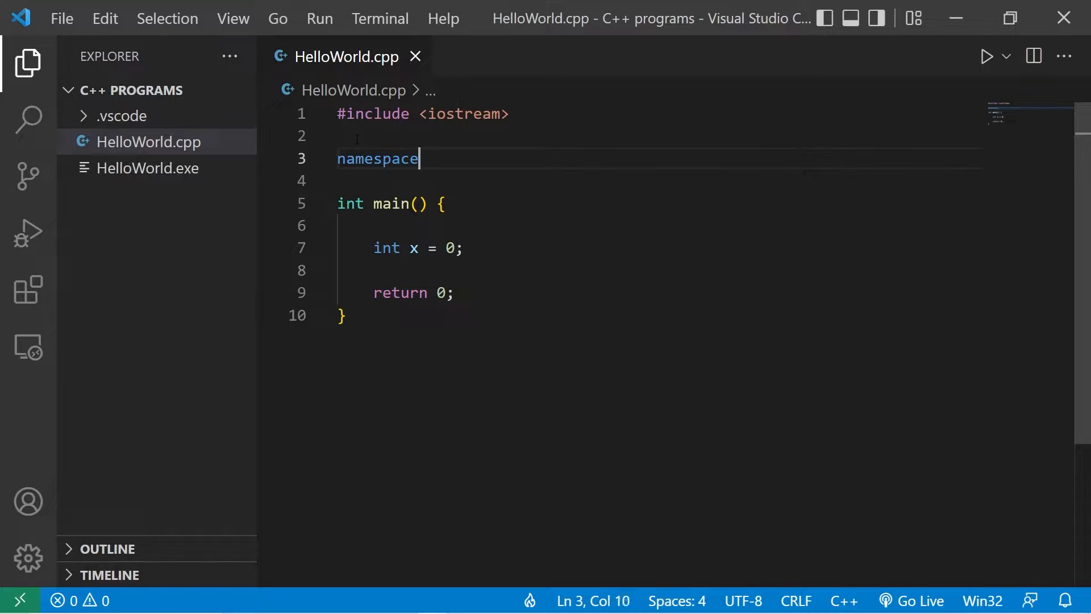
text(f)
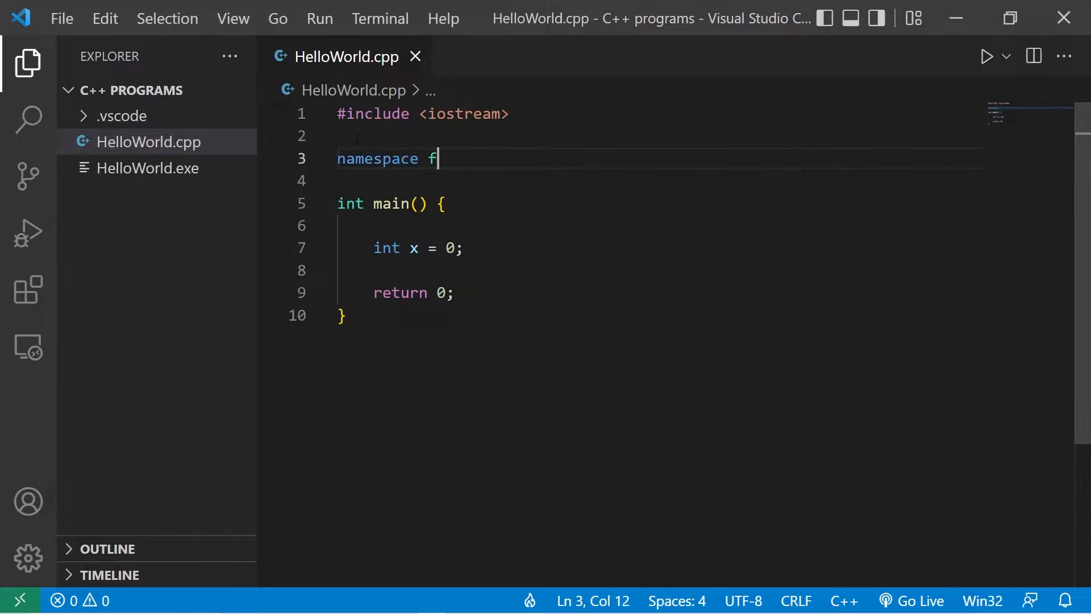
text(irst{)
text(int x = 0;)
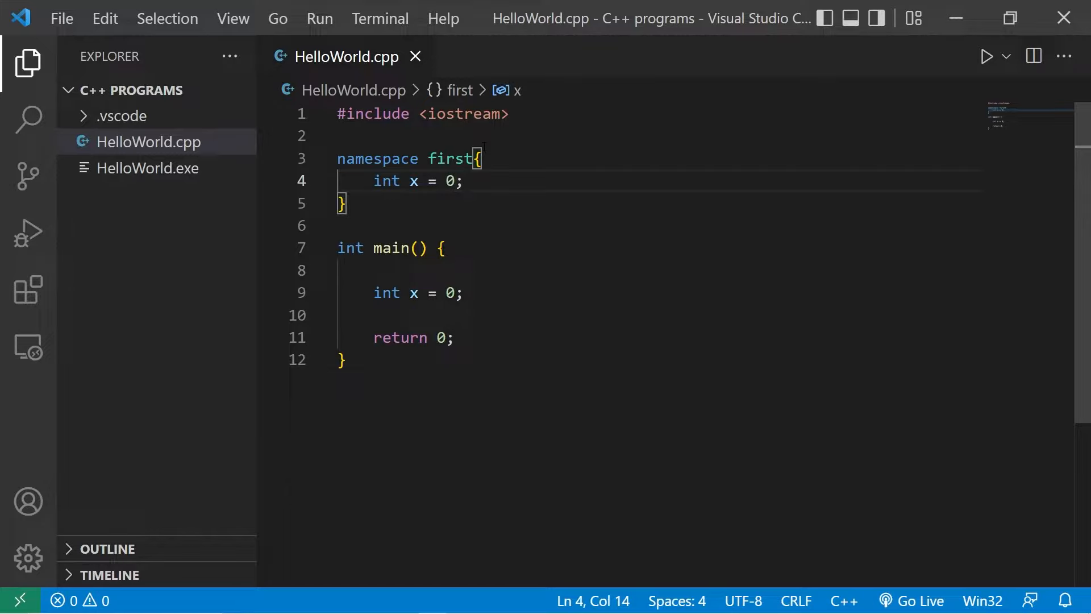
text(1)
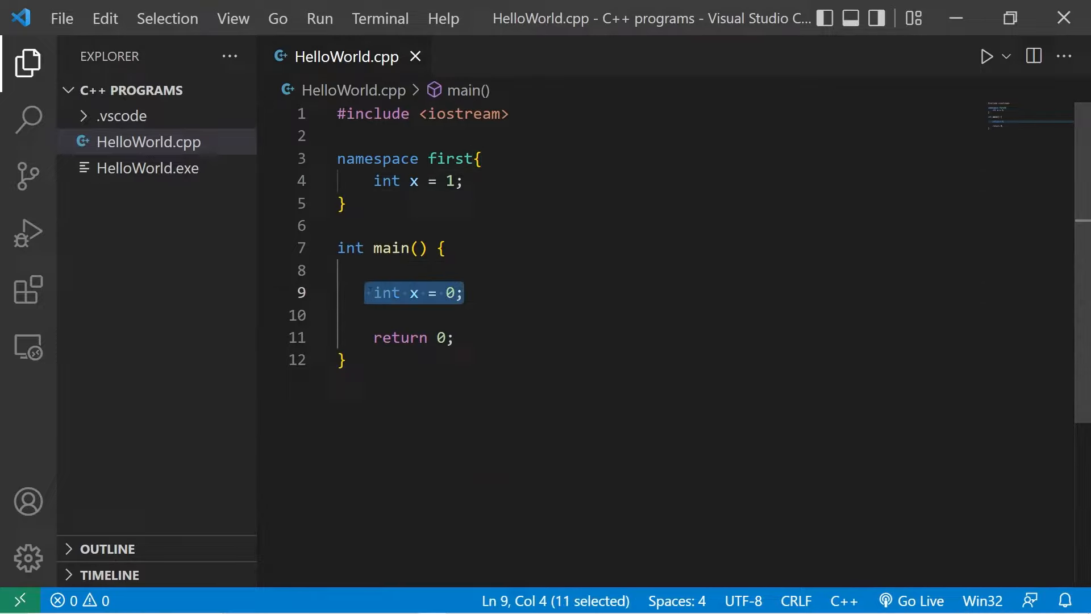
click(393, 159)
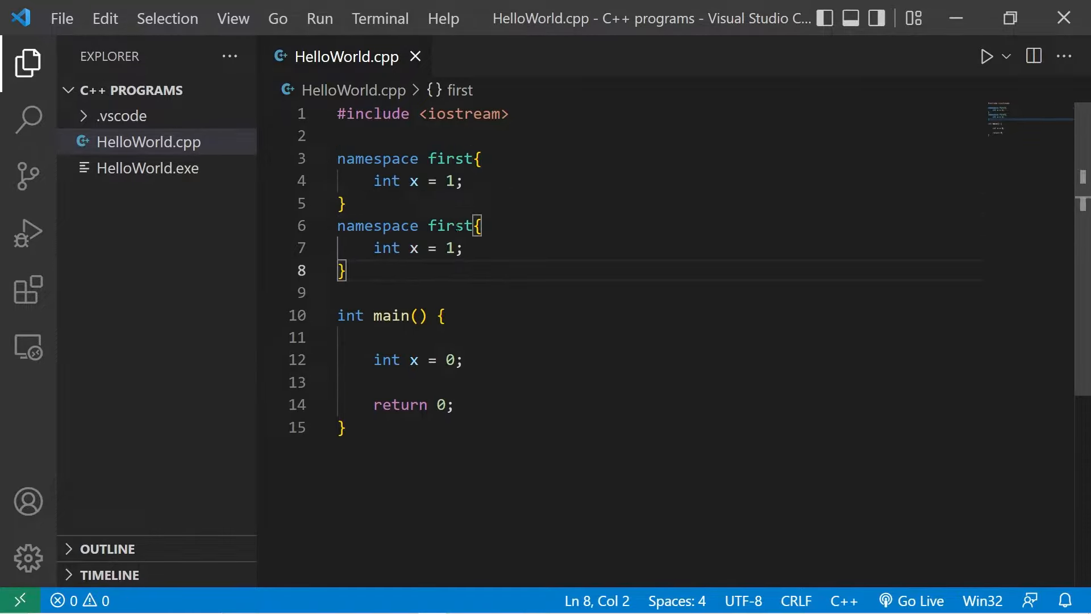
text(second)
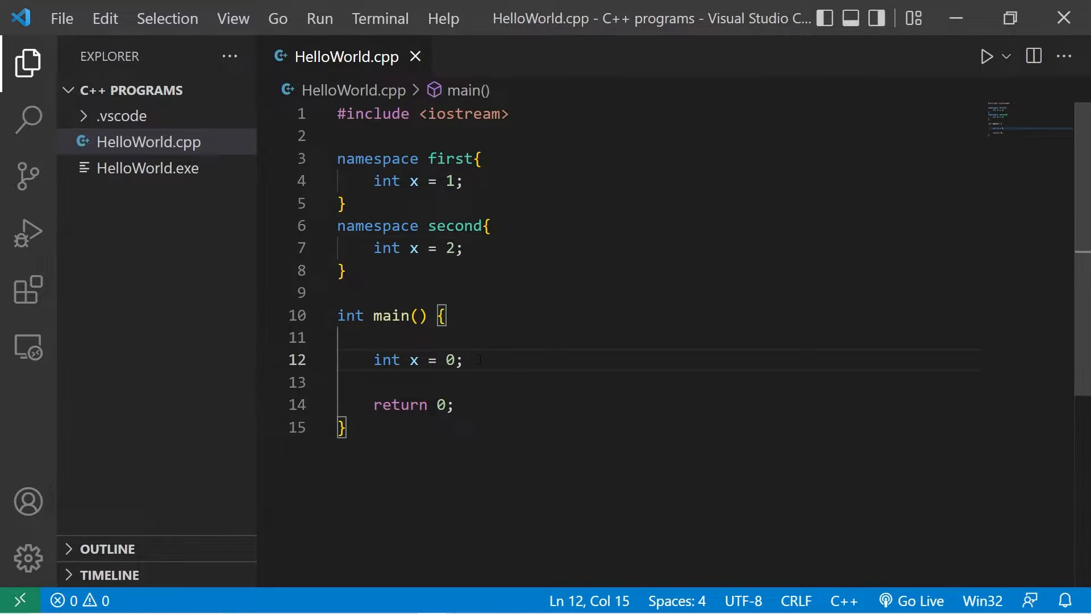
- Add std::cout << x; to main and run it, printing the local x value 0
text(st)
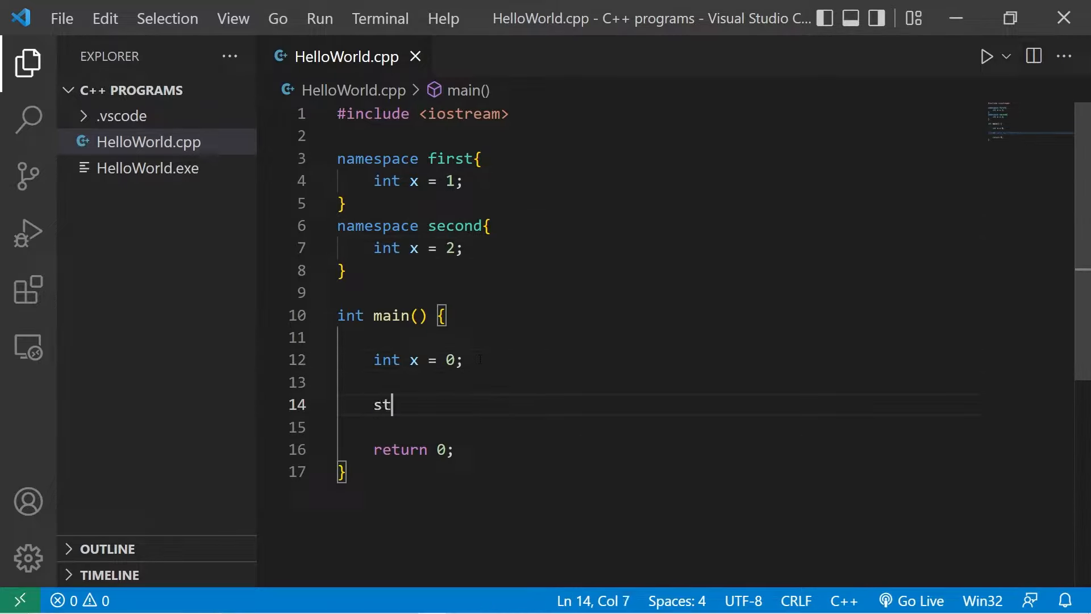
text(d::cout)
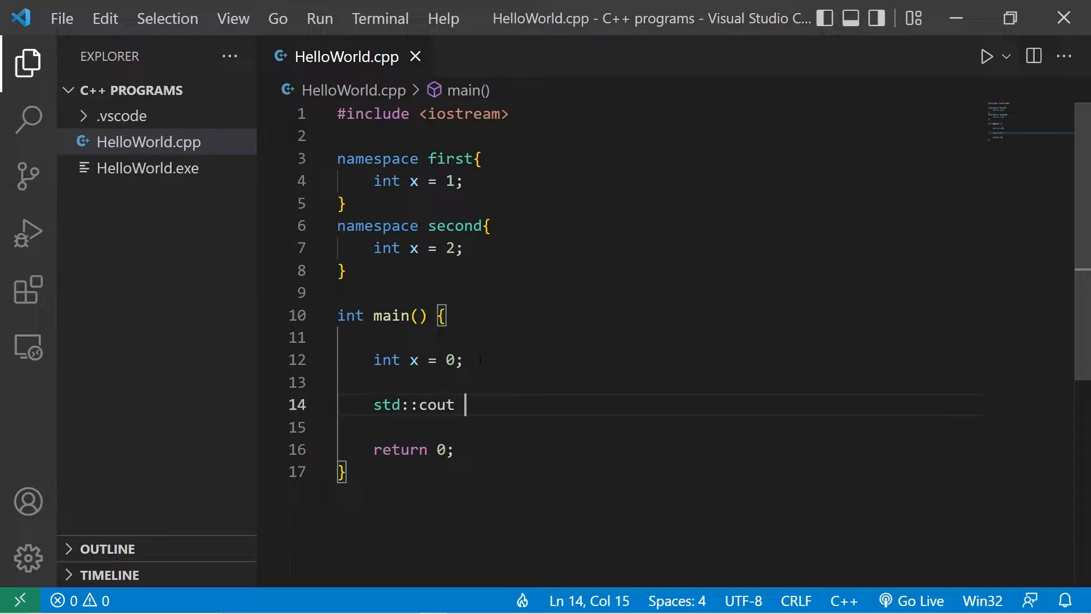
text(<< x;)
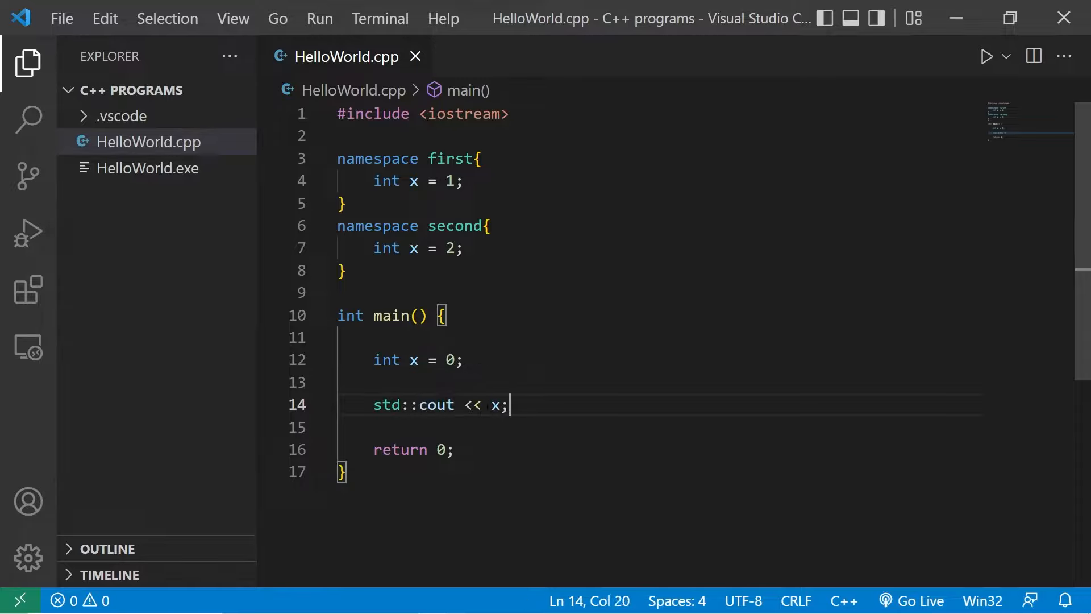
click(492, 404)
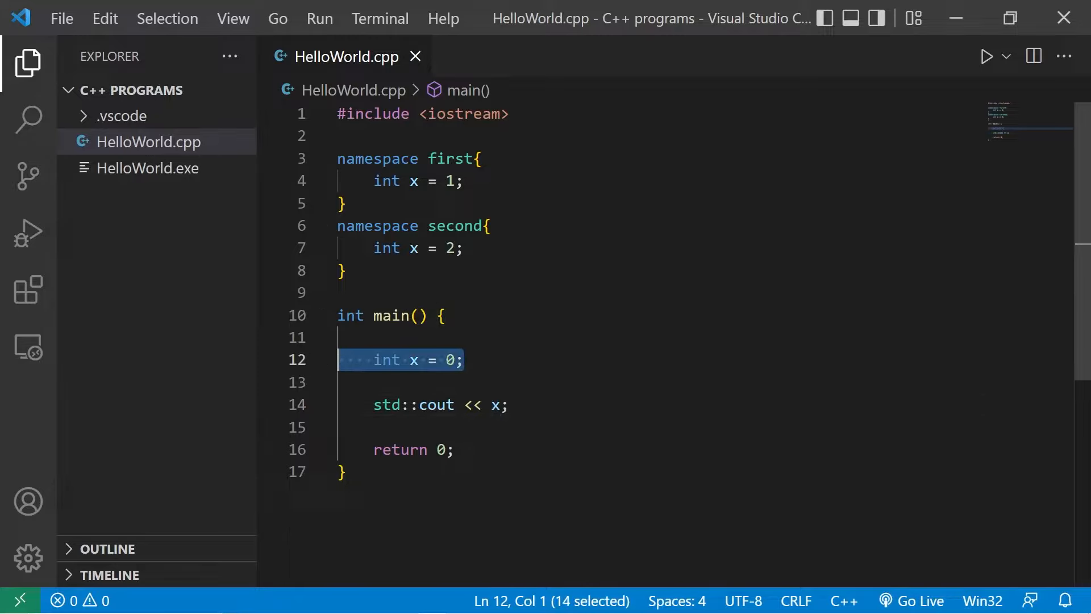
key(ctrl+`)
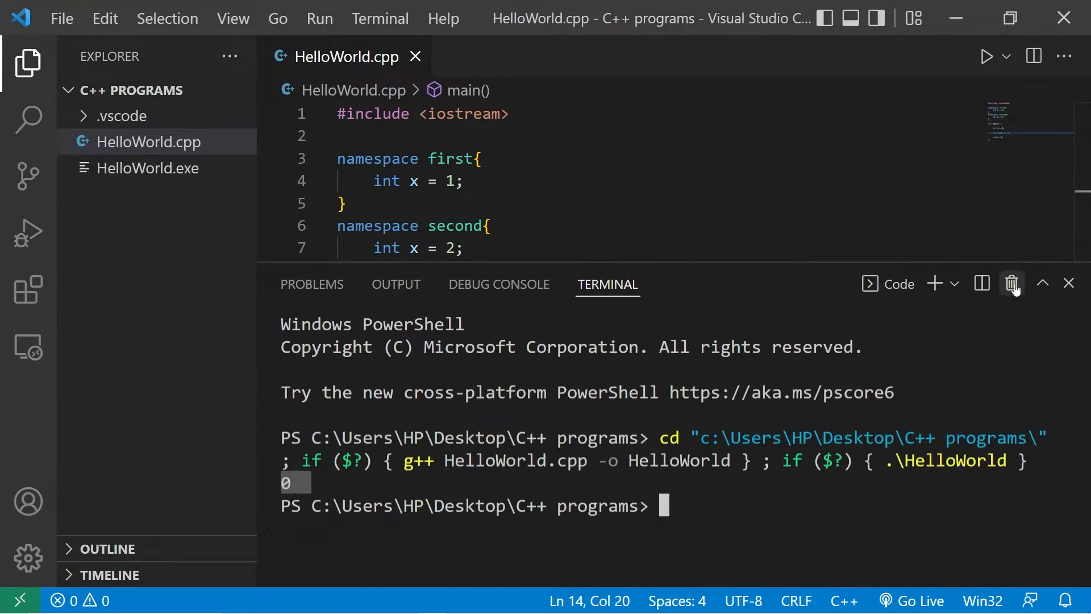
- Make the print statement output first::x and run the program
click(1014, 284)
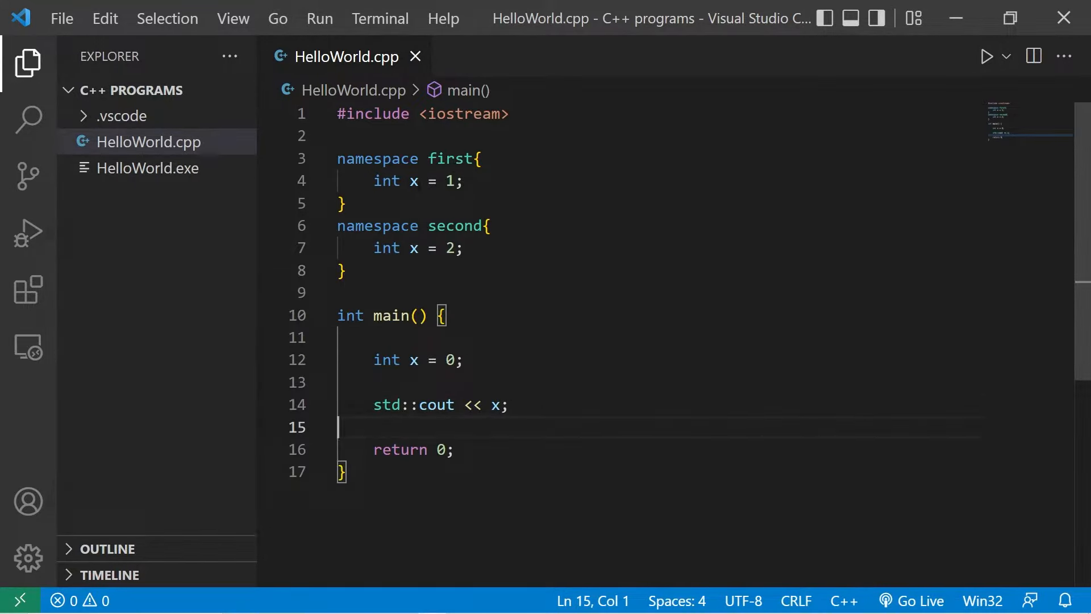
double_click(451, 158)
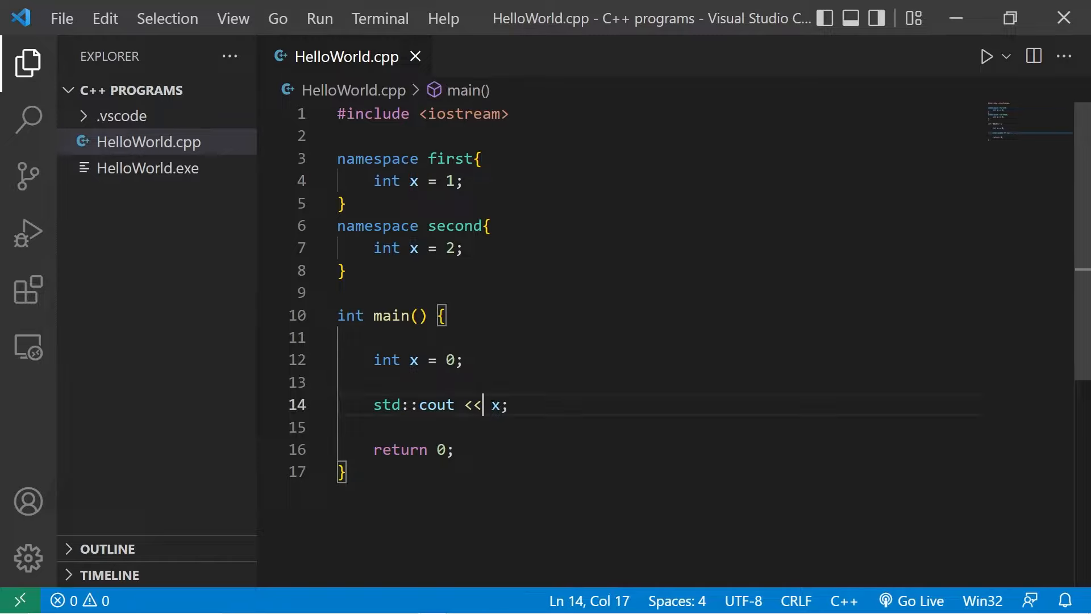
text(f)
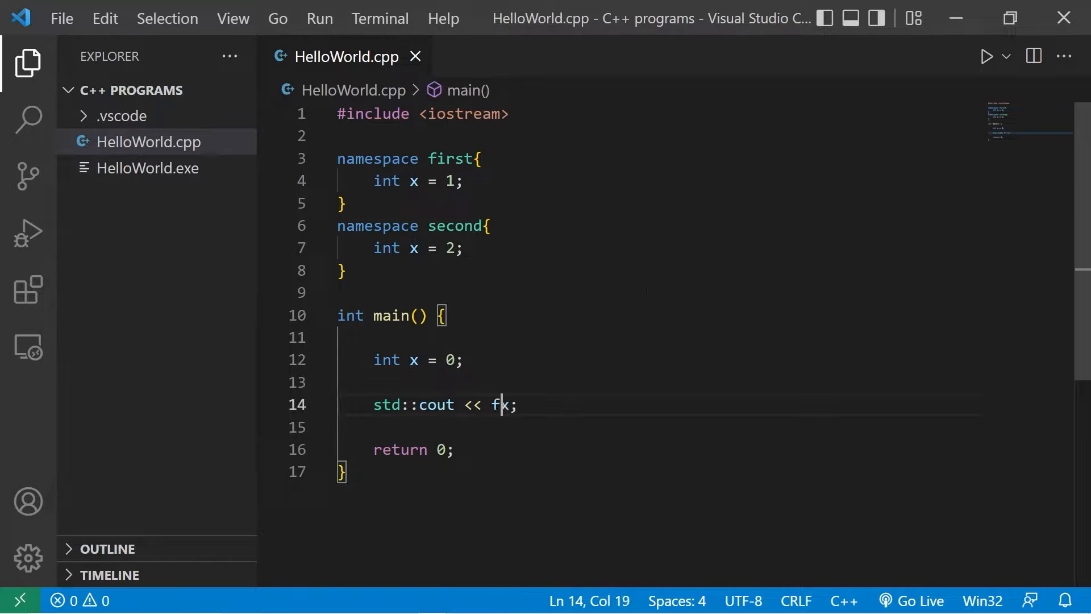
text(irst::)
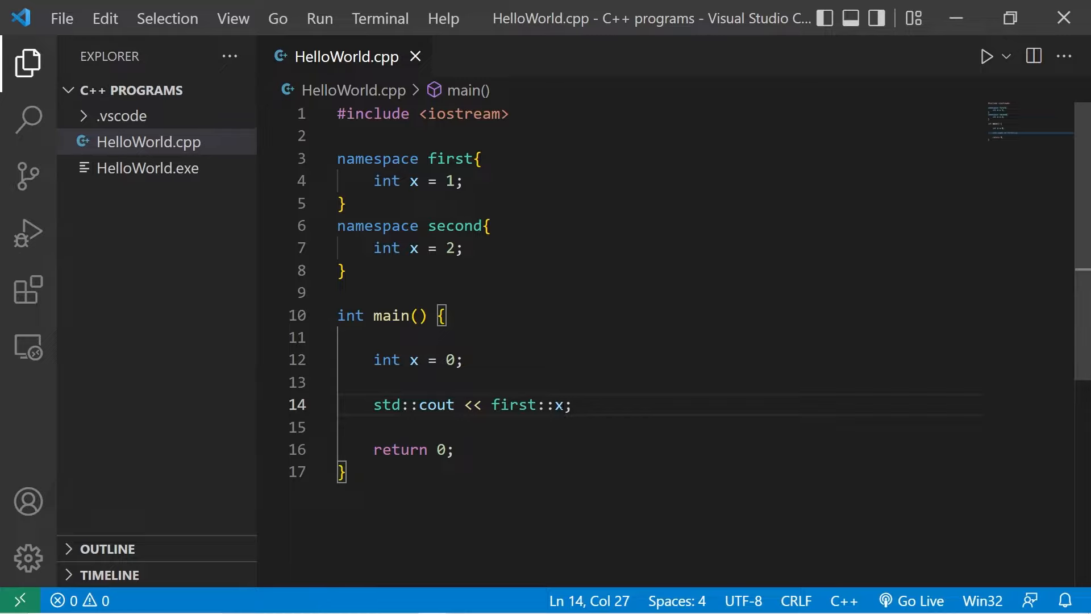
double_click(514, 404)
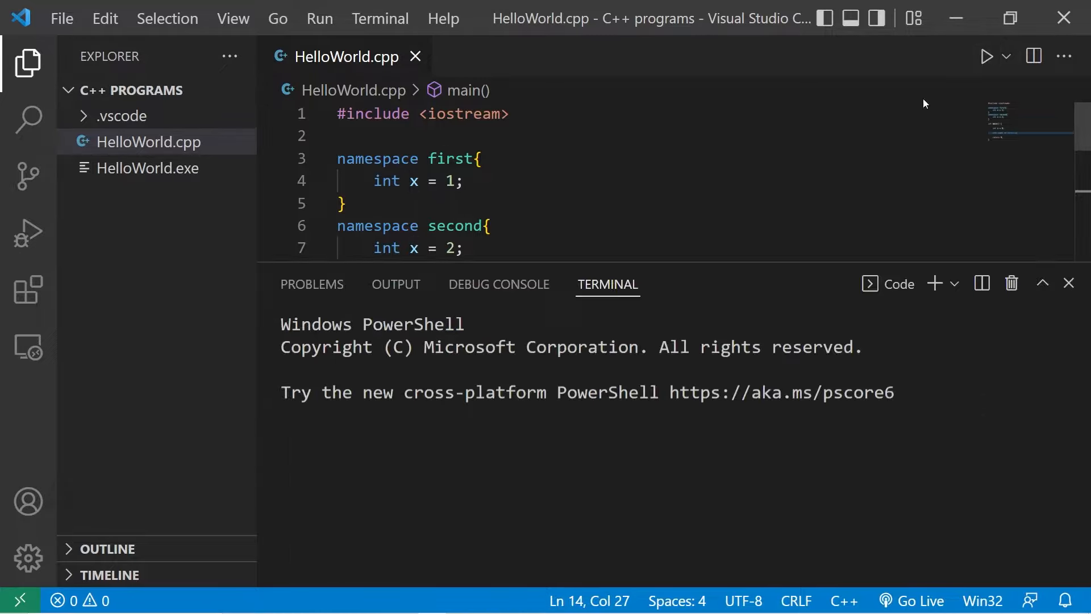
click(986, 56)
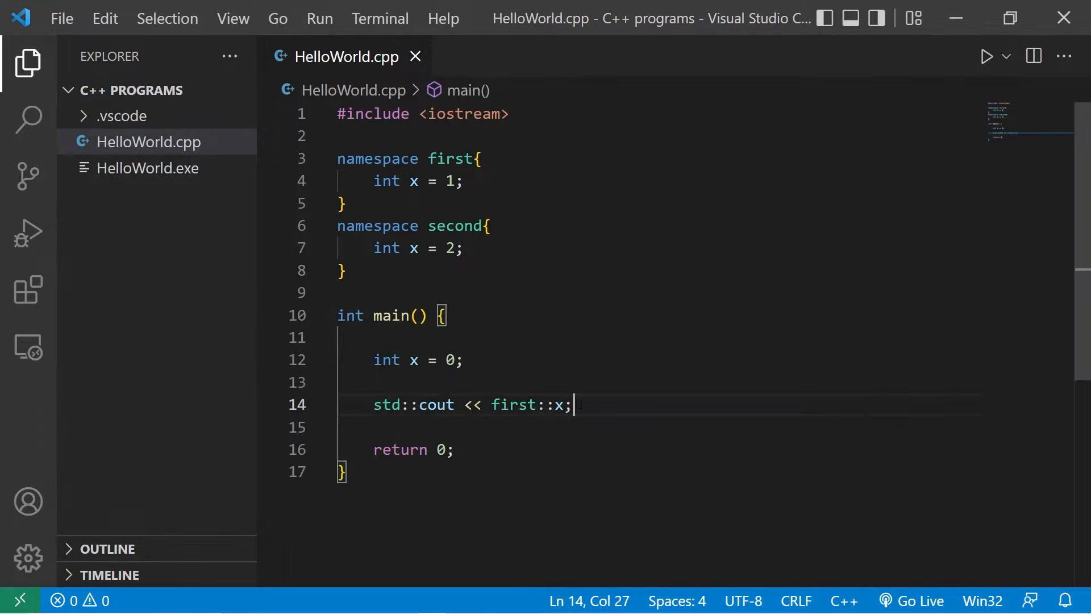
- Change the qualifier to second::x, run again, and close the terminal
double_click(414, 248)
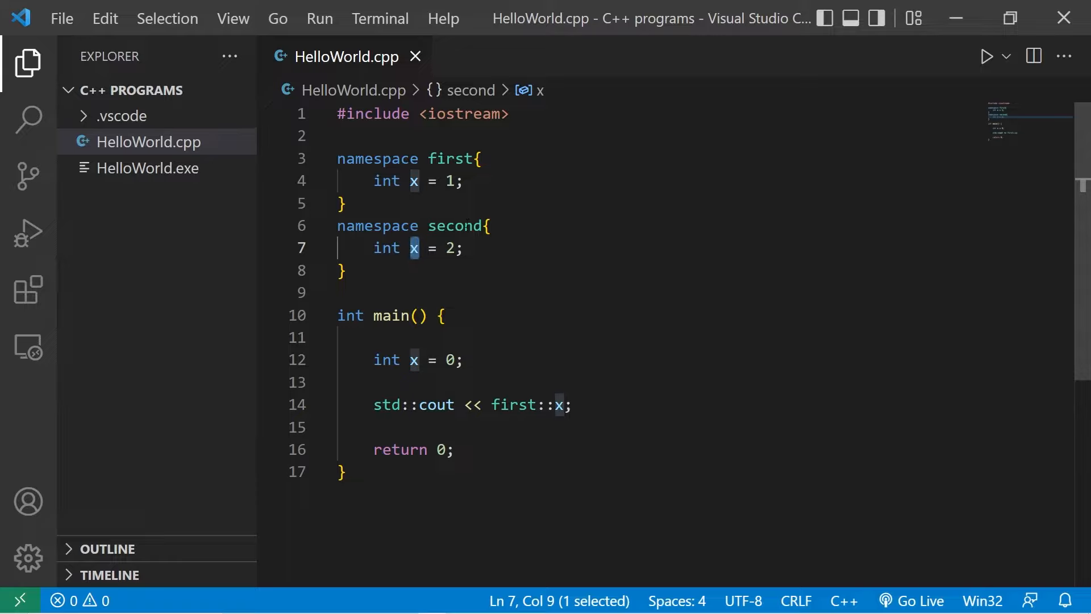
text(second)
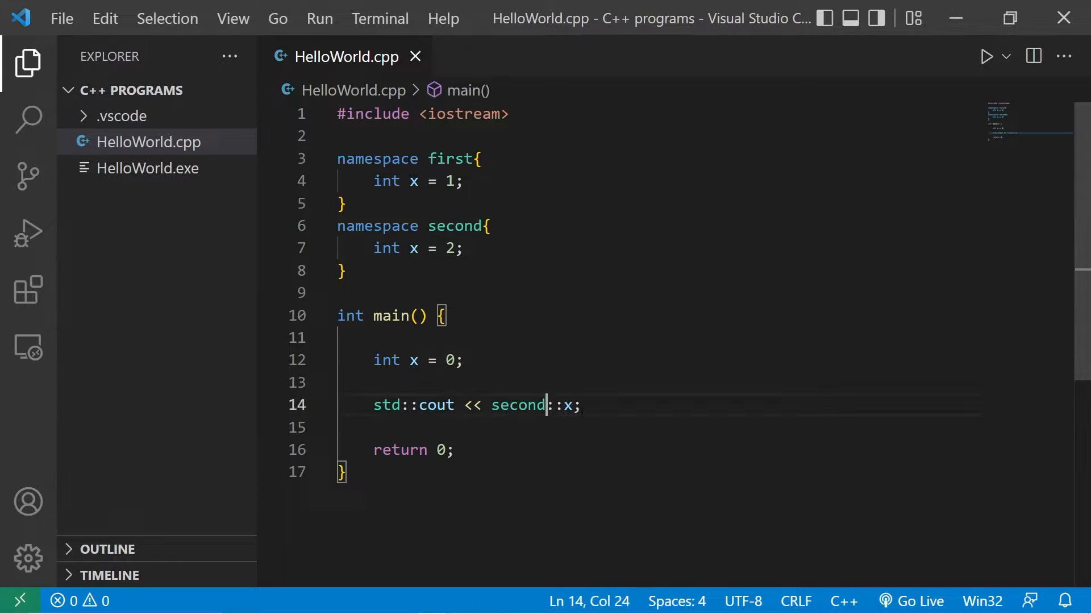
double_click(570, 405)
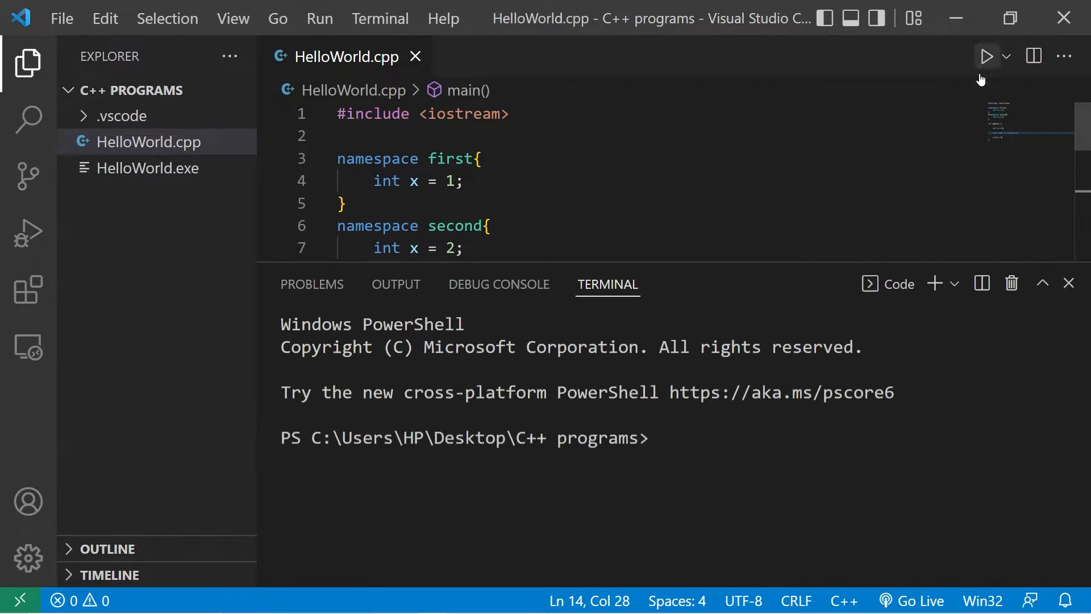
click(985, 57)
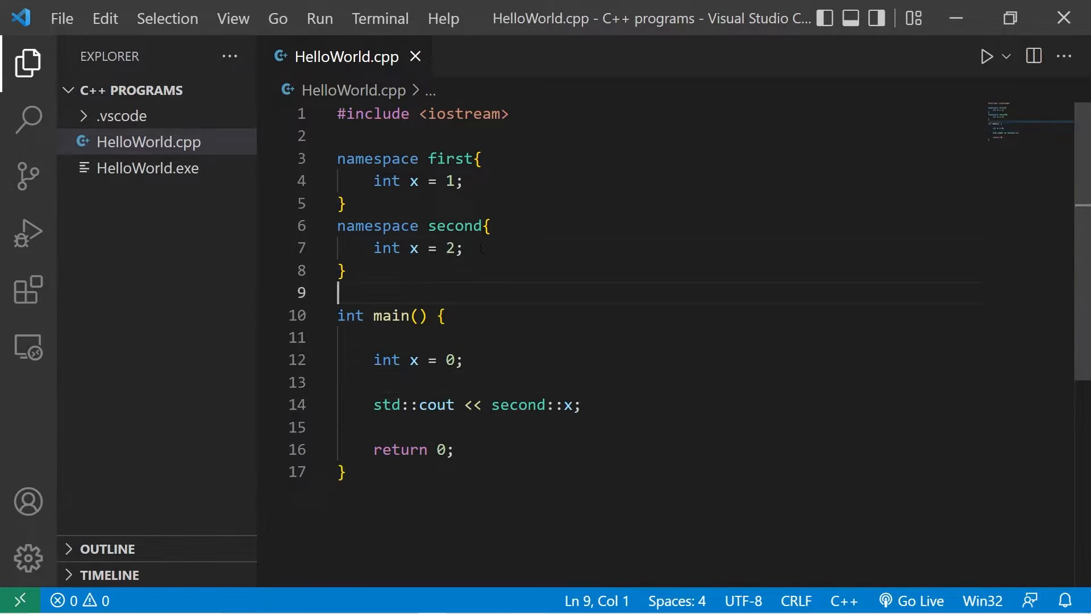
- Add using namespace first; to main, delete int x = 0;, print plain x, and run
click(341, 337)
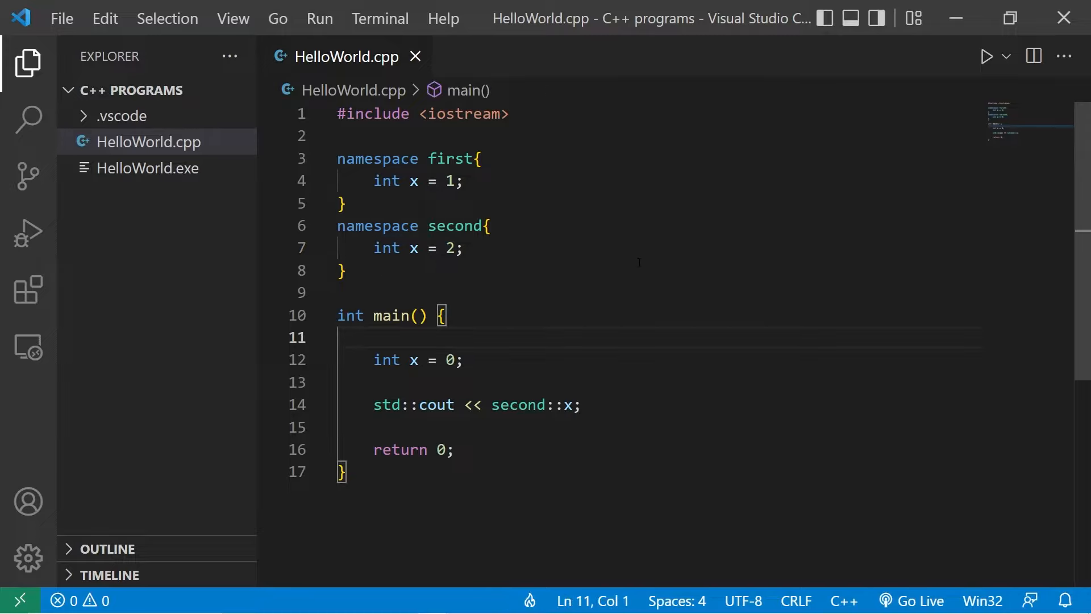
text(u)
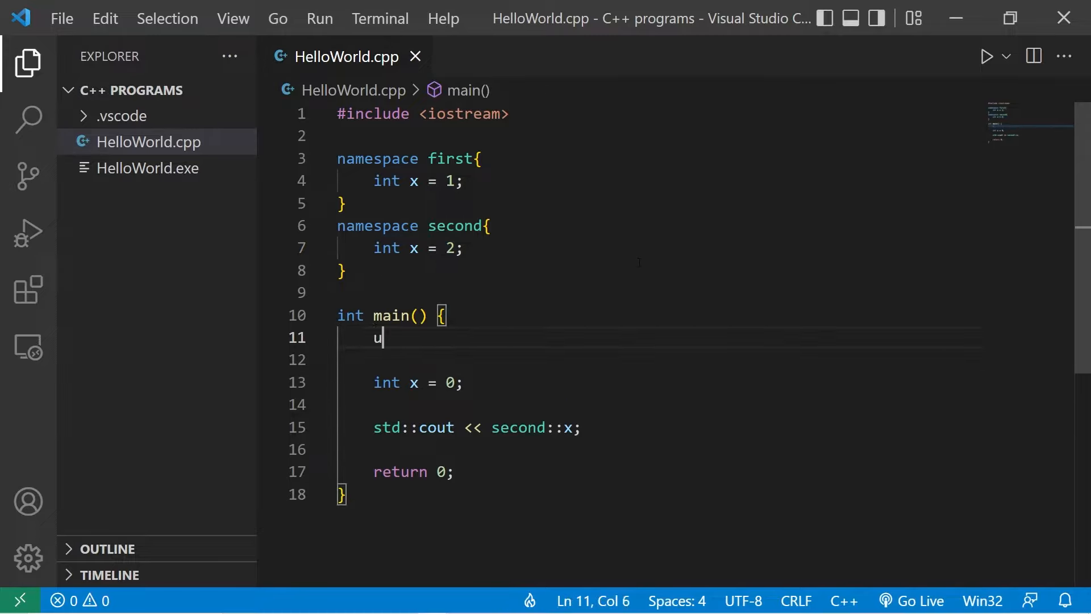
text(sing namespa)
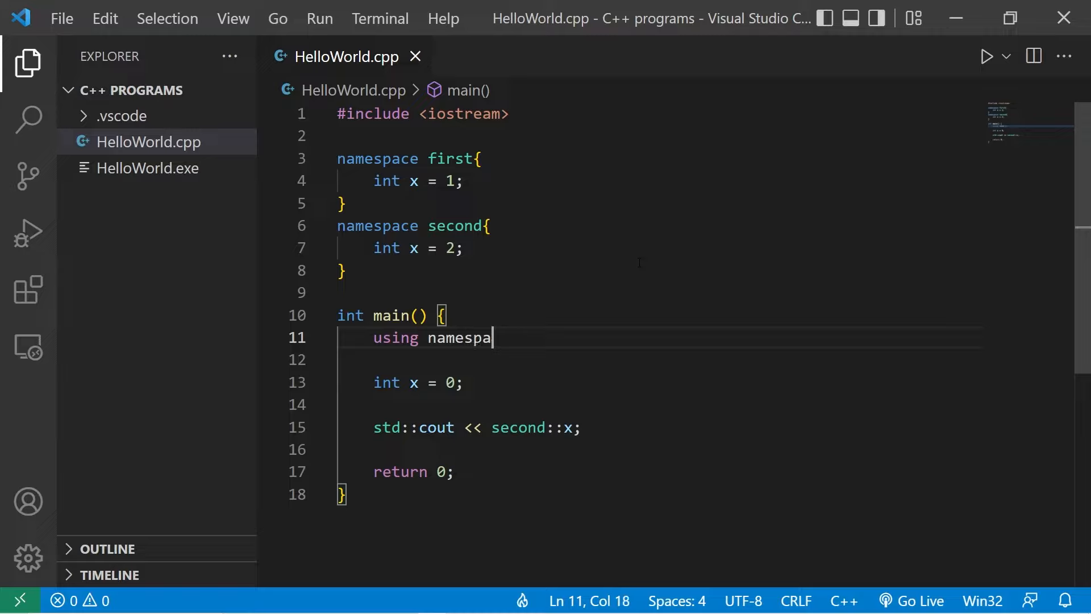
text(ce first;)
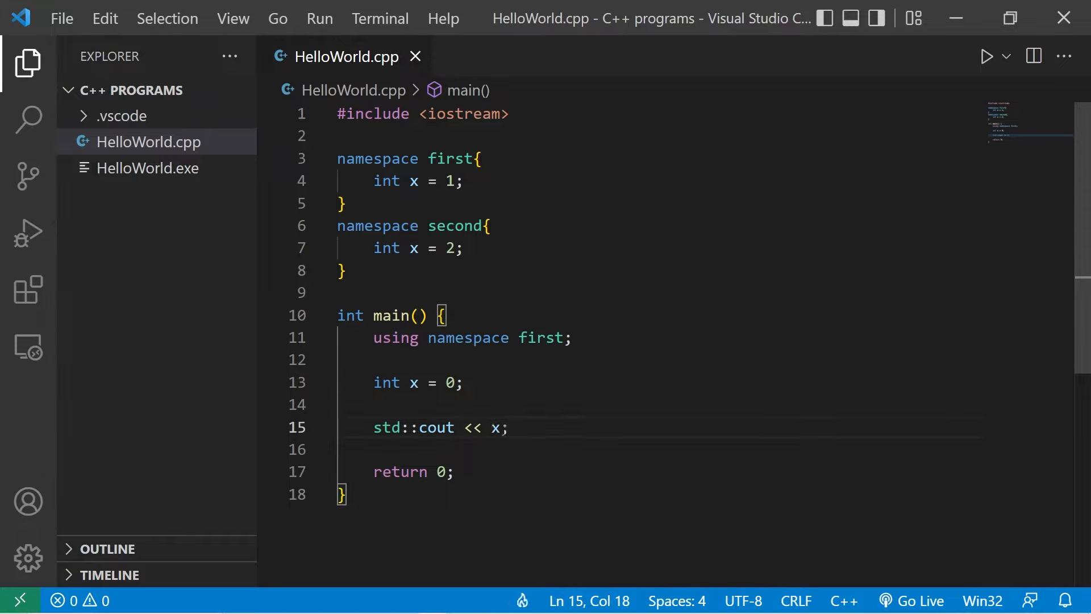
double_click(494, 427)
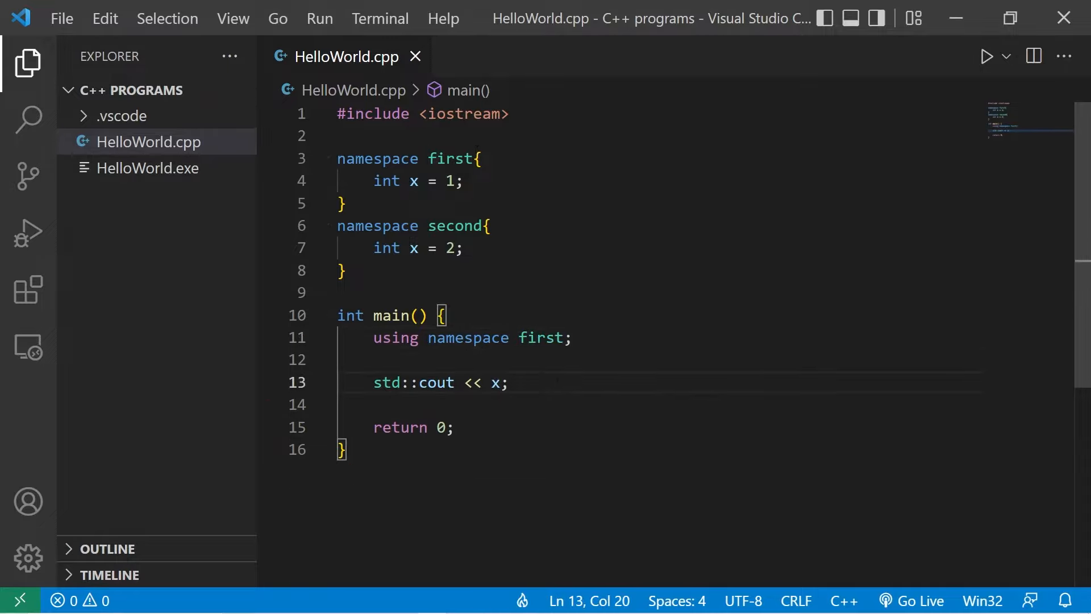
drag(373, 338, 566, 337)
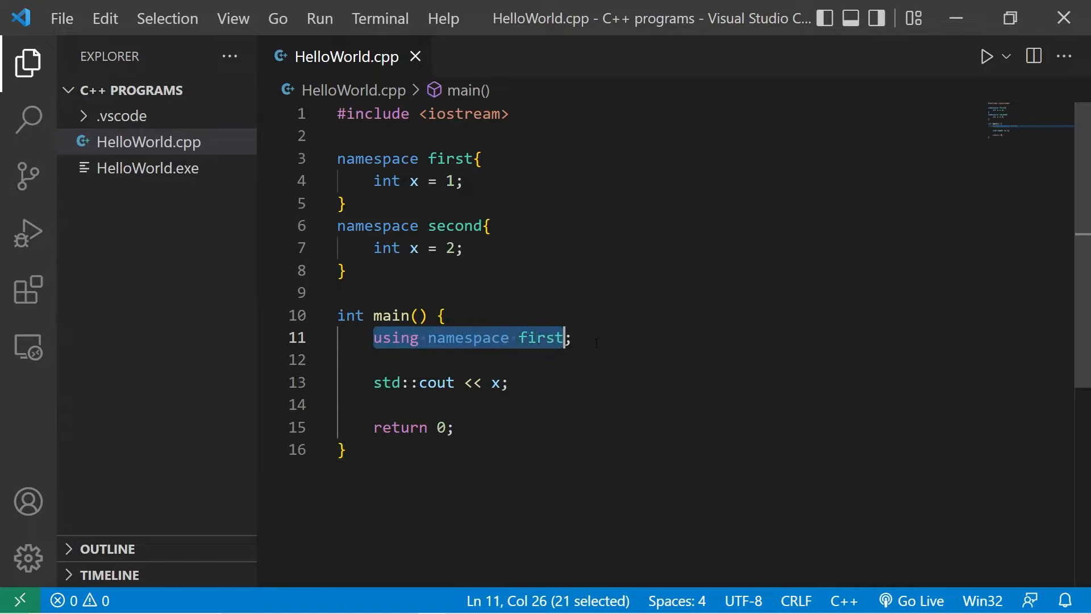
click(985, 57)
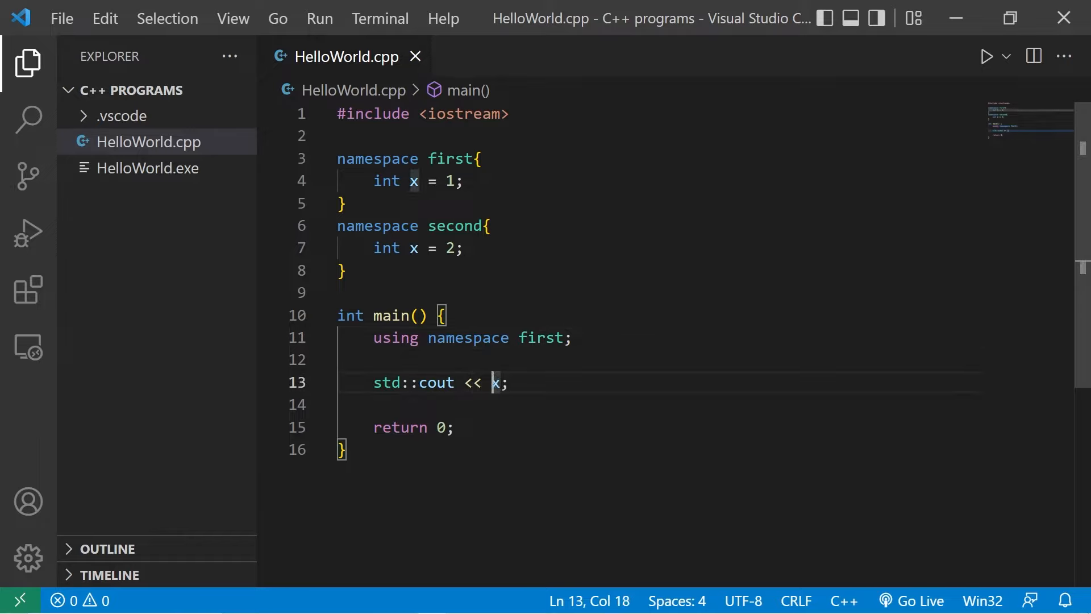
double_click(455, 225)
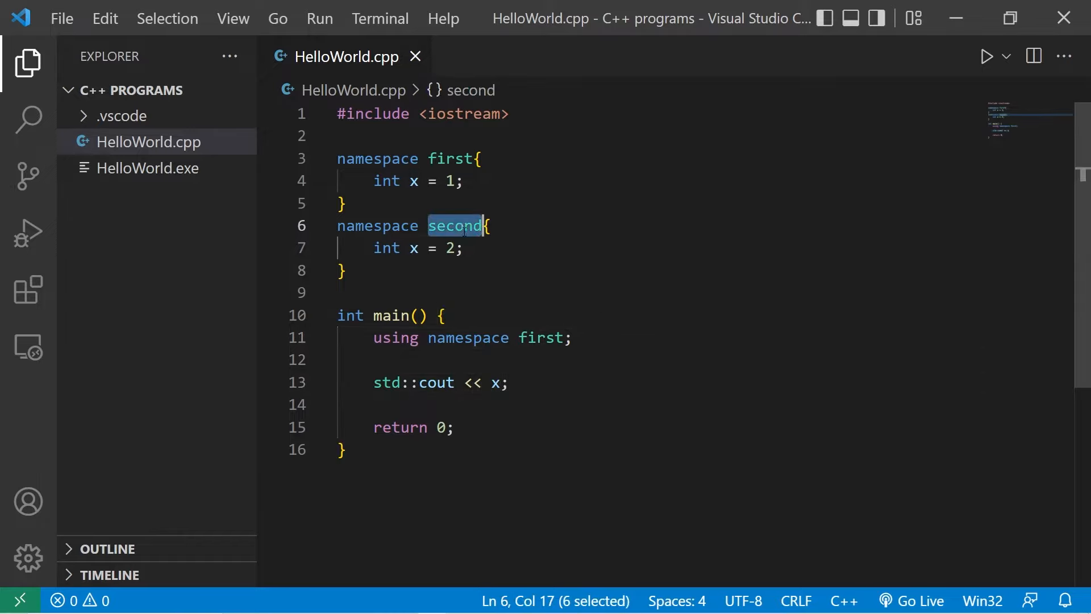
text(second)
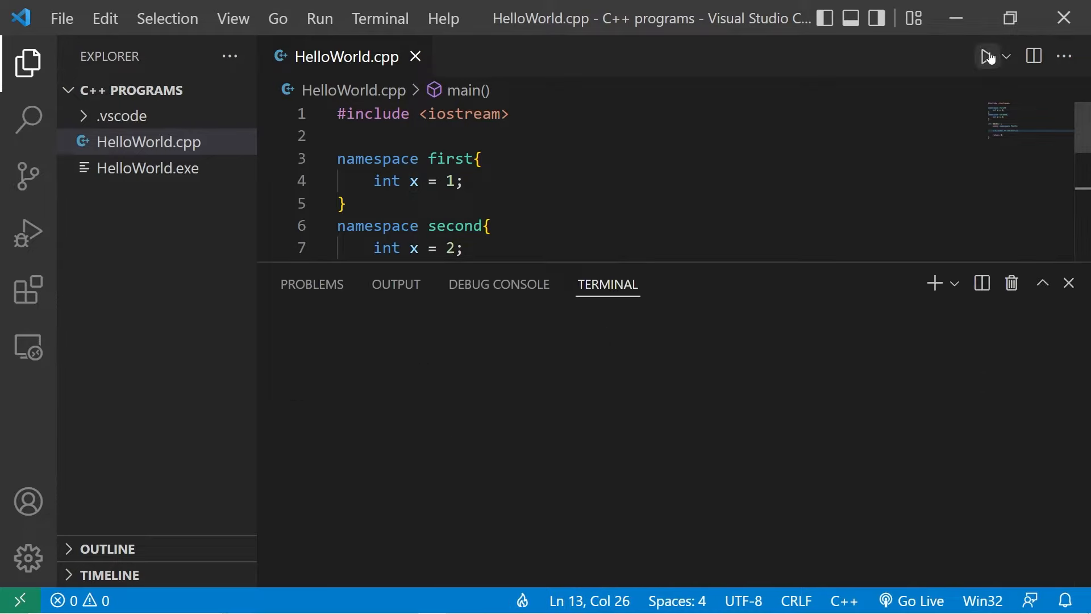
- Run the greeting program that prints "Hello " << name with name set to "Bro"
click(986, 56)
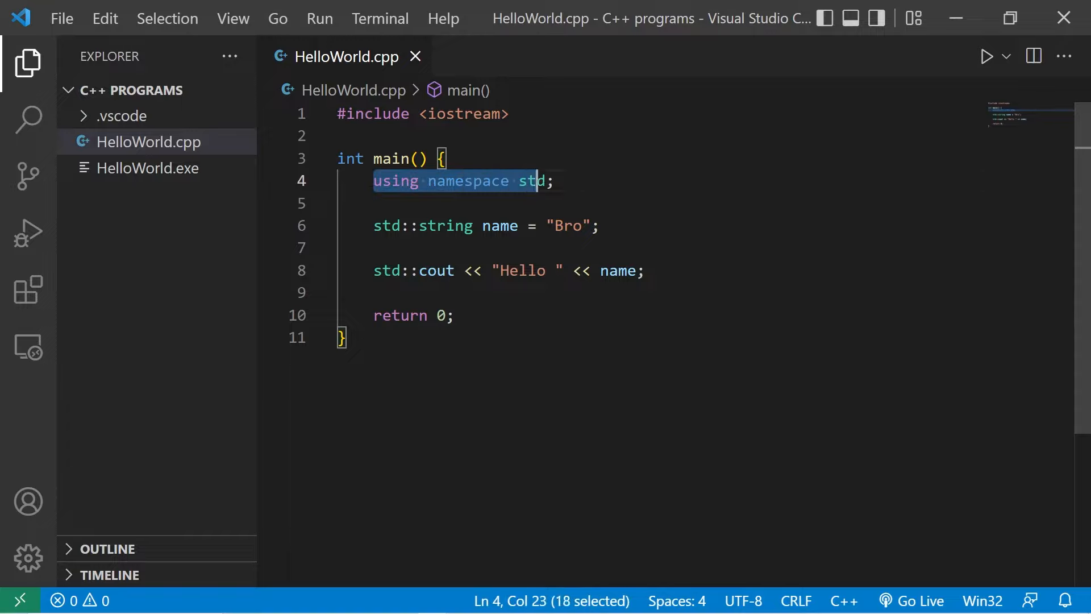
- Remove std:: from string and cout, run, then type std:: on a new line to browse suggestions
double_click(499, 226)
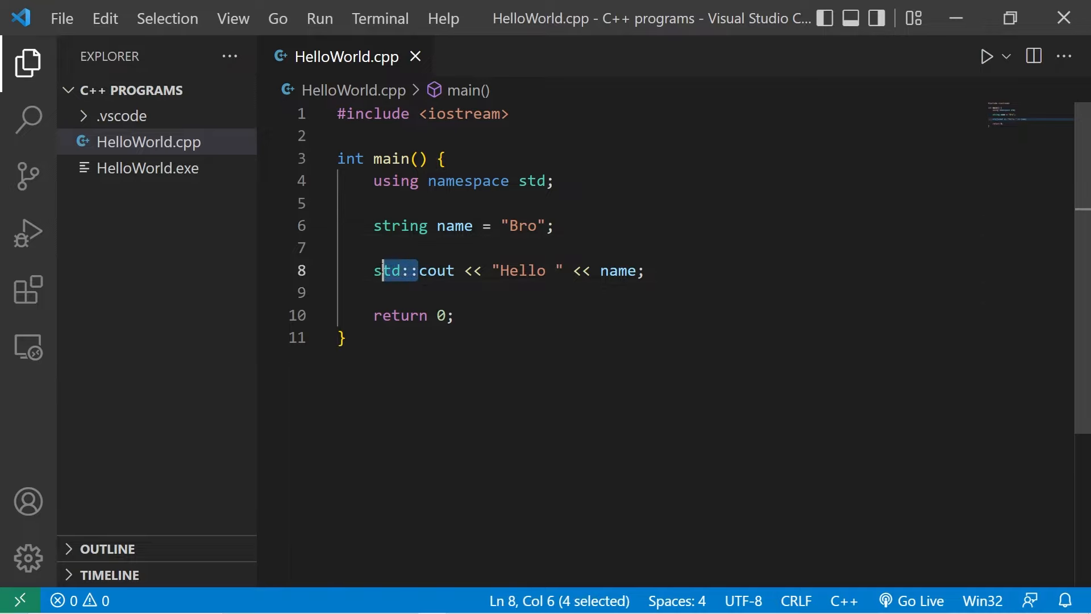
key(Delete)
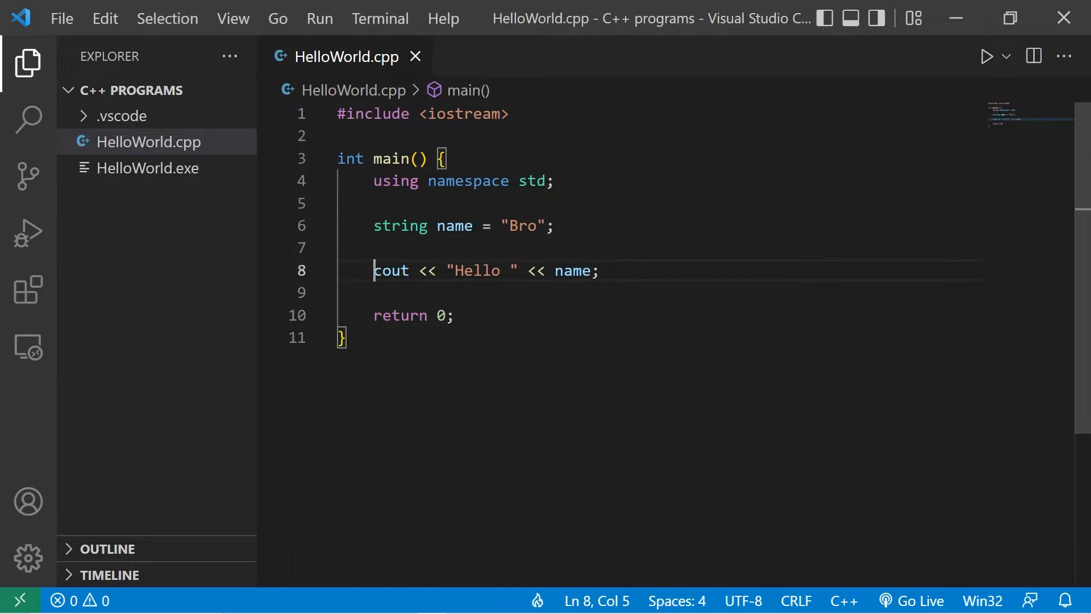
click(986, 56)
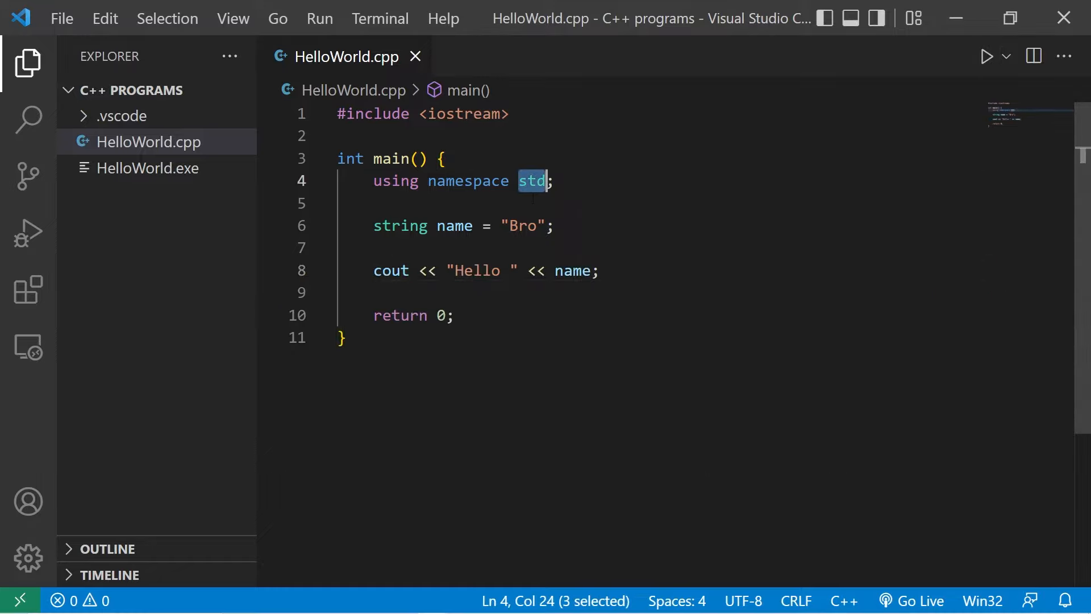
key(Enter)
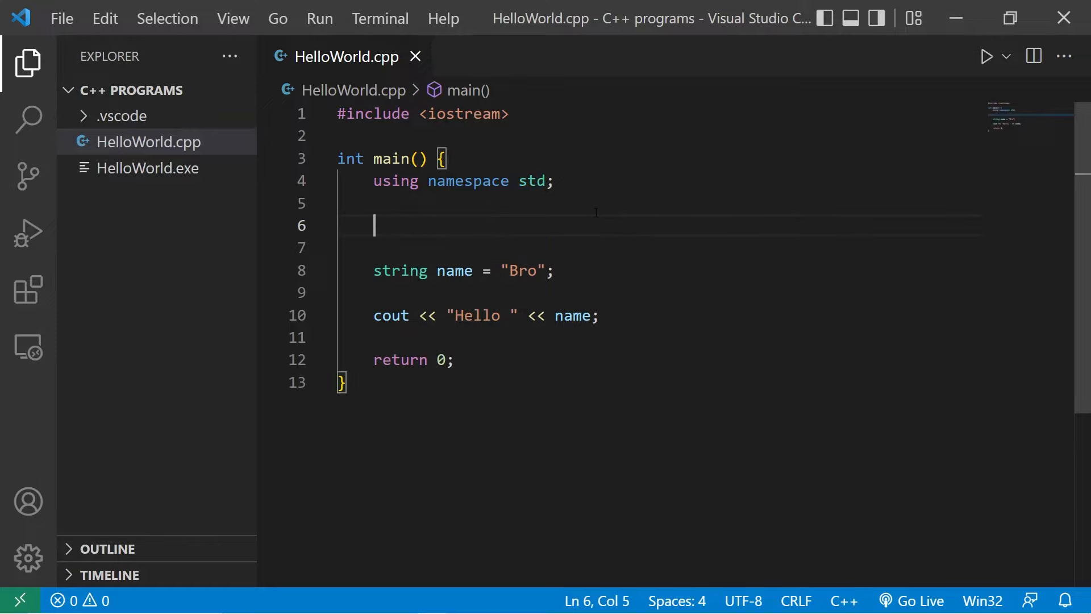
text(std::)
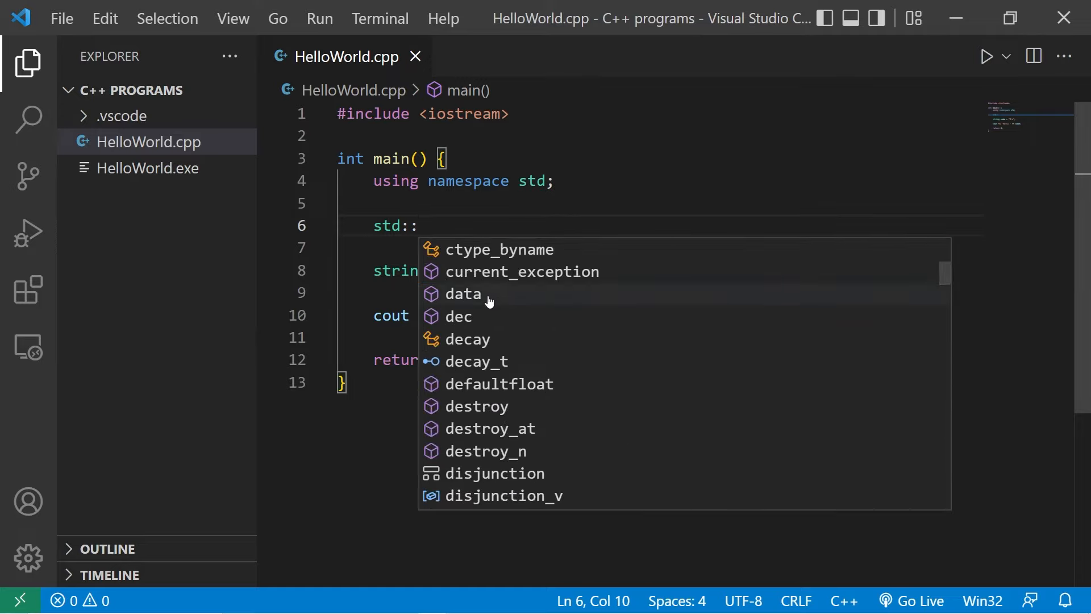
text(data)
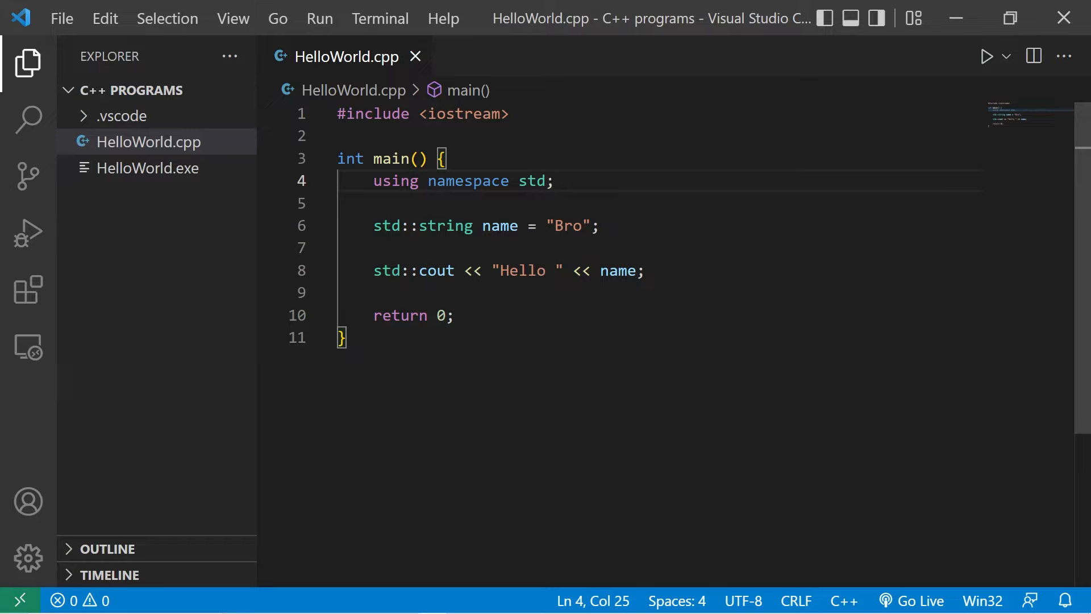
- Try using std::cout; and using std::string; declarations, then restore the namespaces first/second program
drag(429, 181, 546, 181)
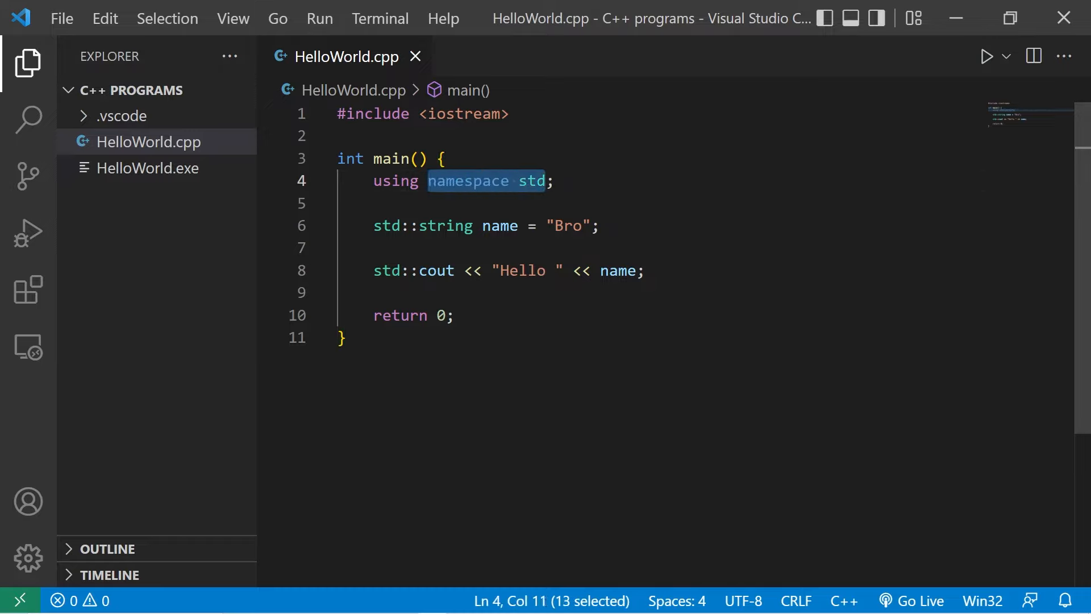
text(std::c)
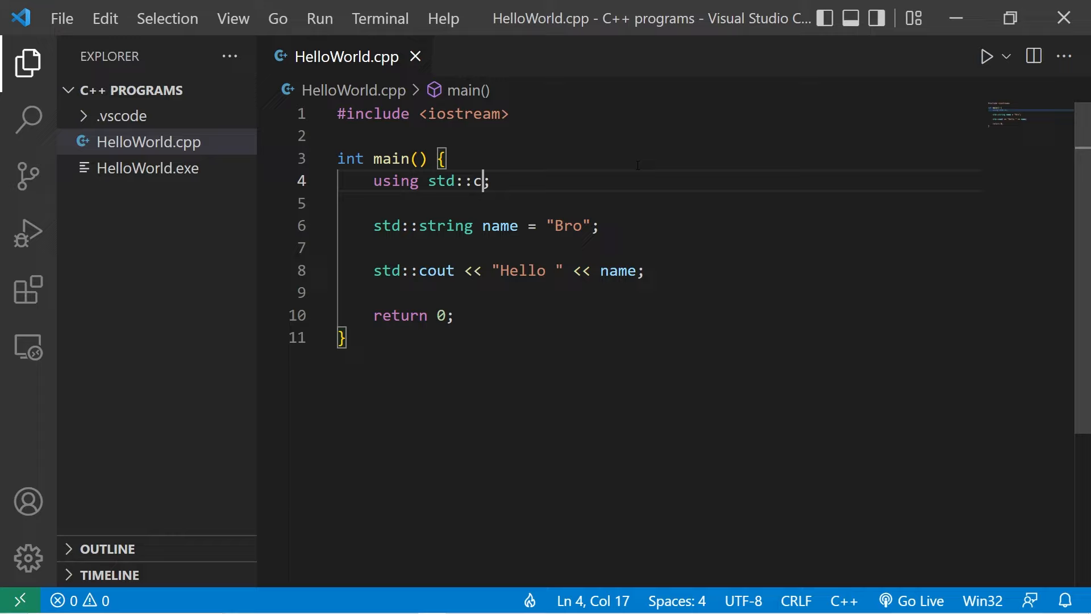
text(out)
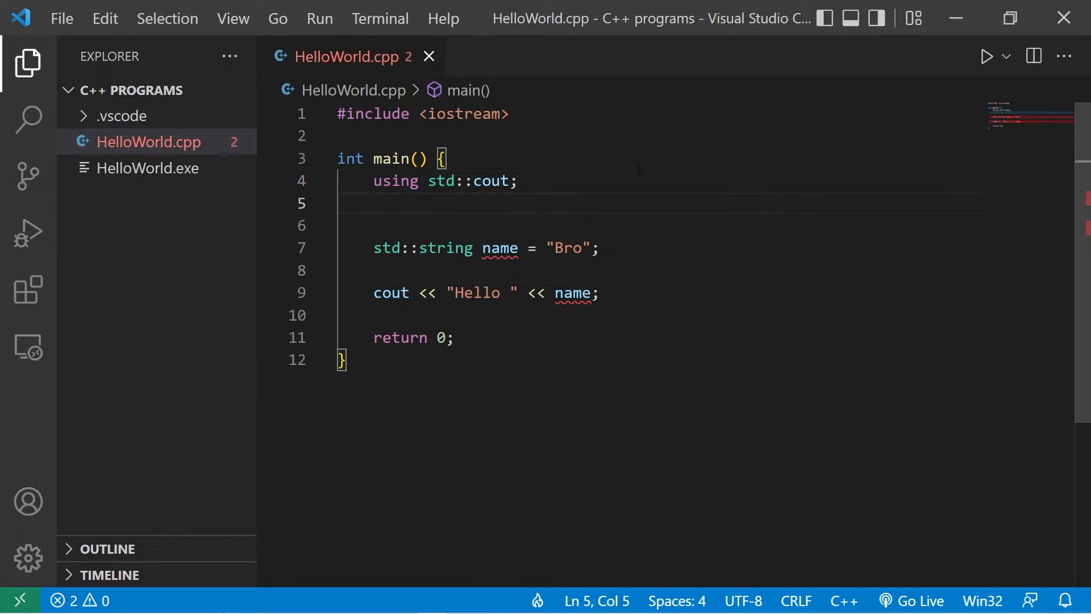
text(using std)
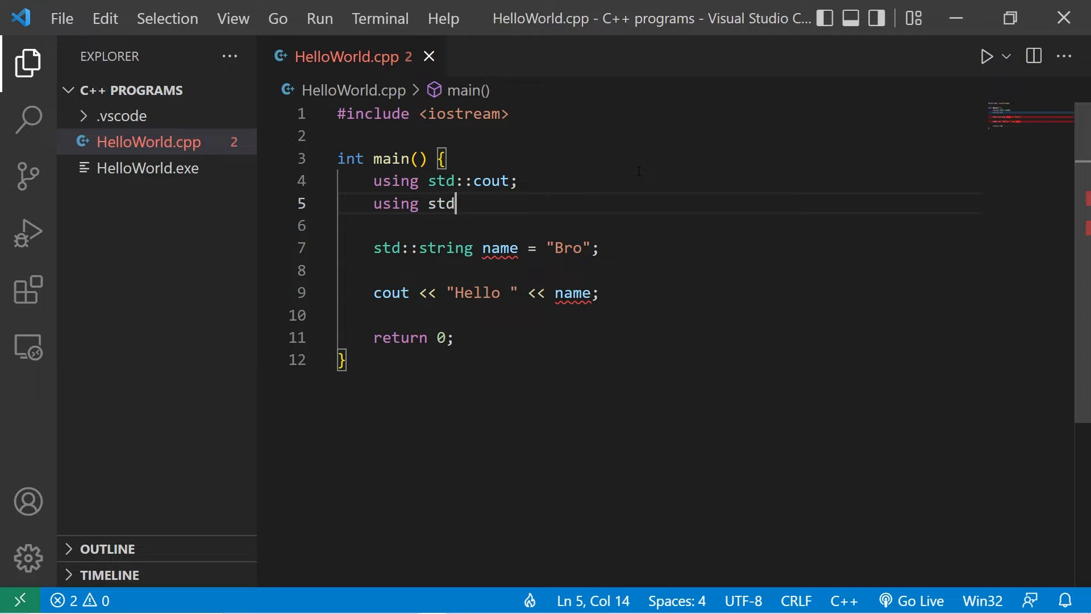
text(::string;)
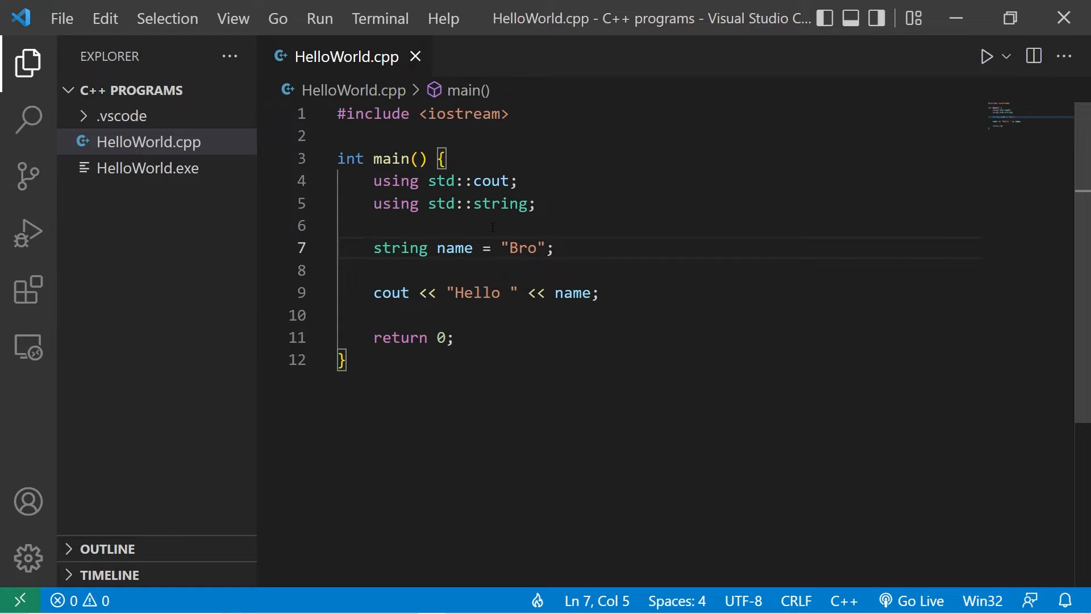
click(986, 56)
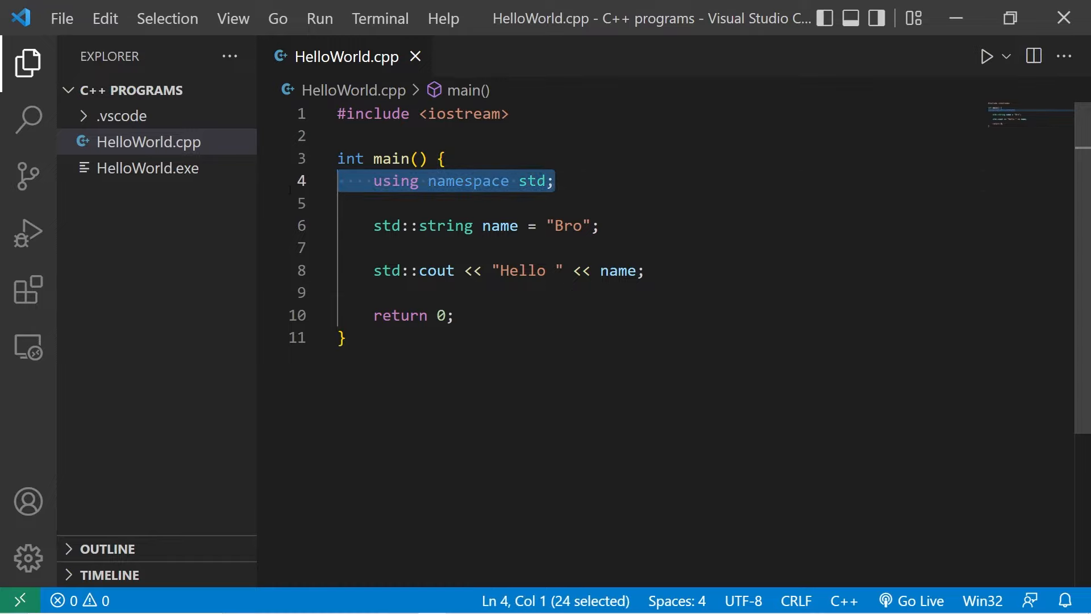
key(Delete)
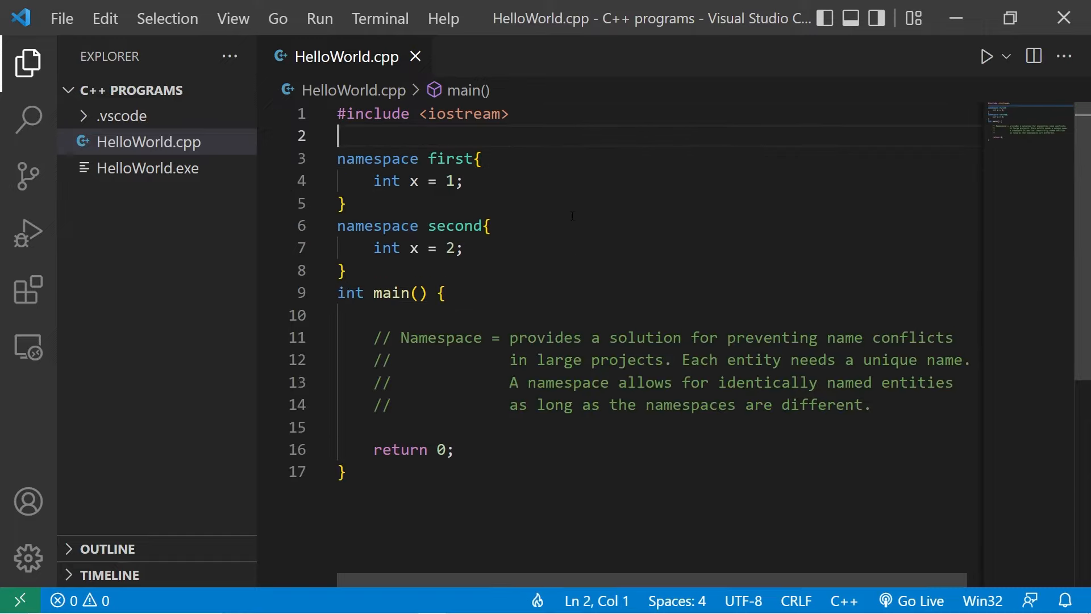
click(546, 337)
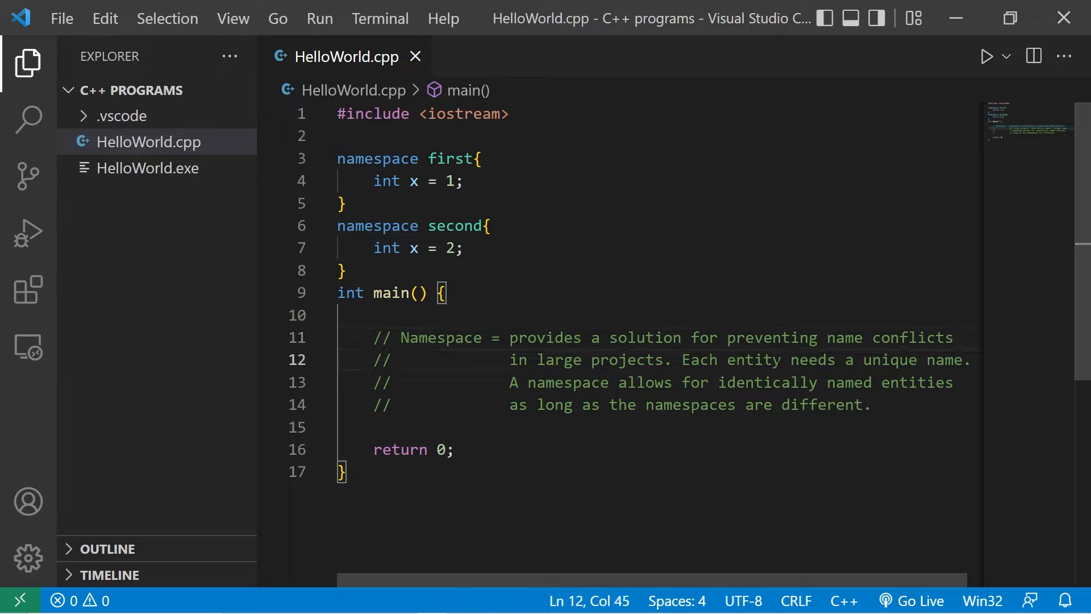
drag(864, 360, 961, 359)
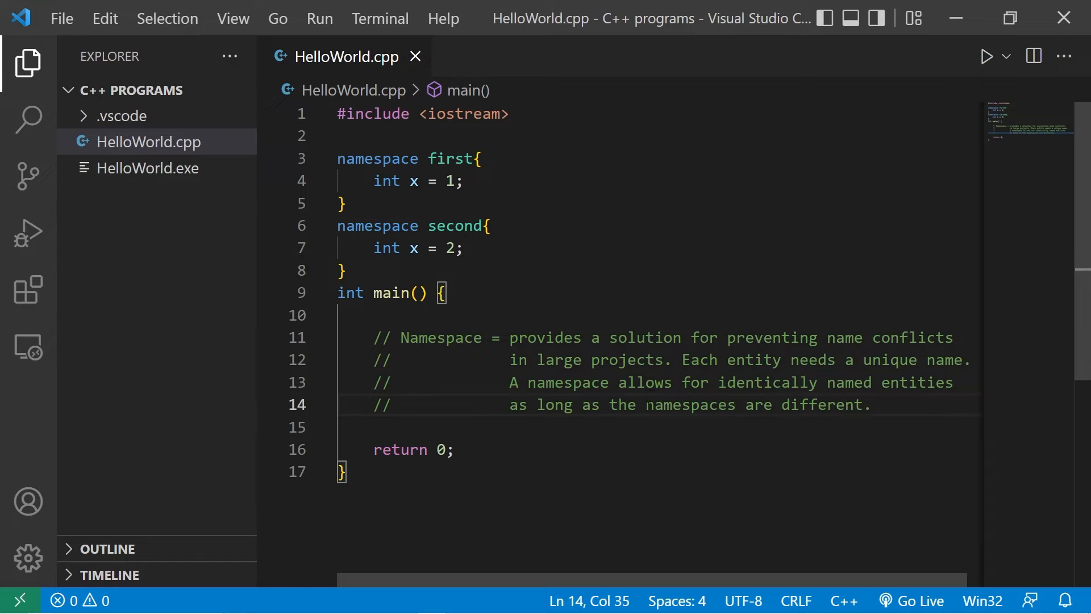
click(456, 450)
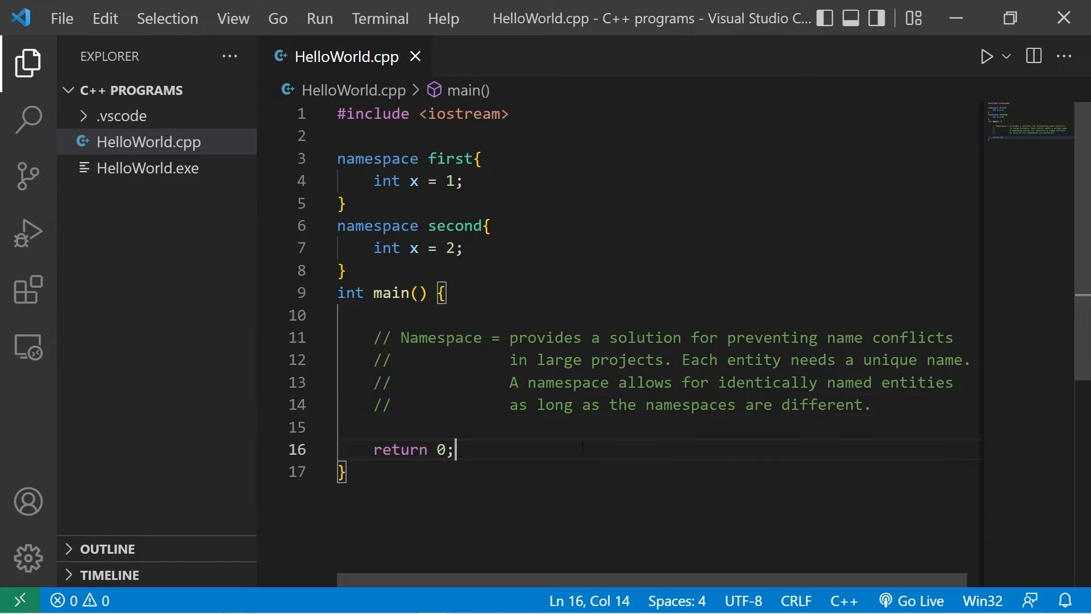